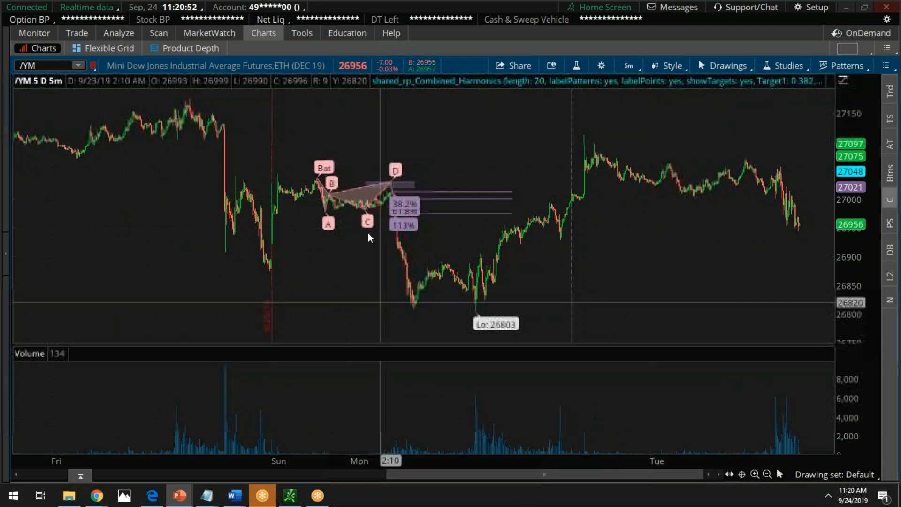
mouse_move(452, 235)
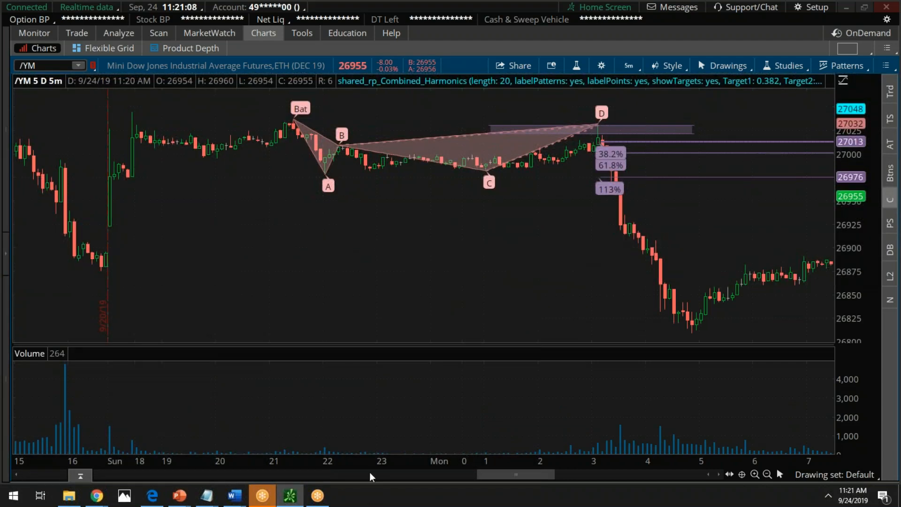
mouse_move(536, 91)
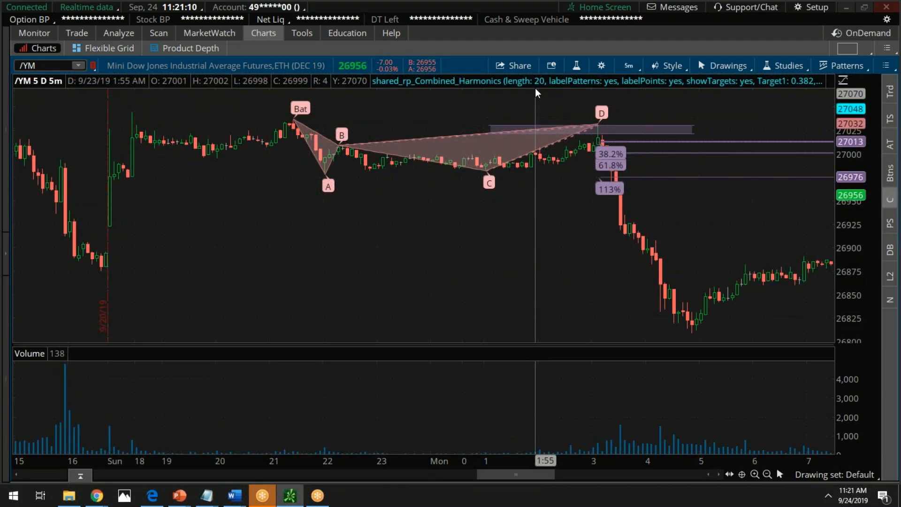
mouse_move(449, 163)
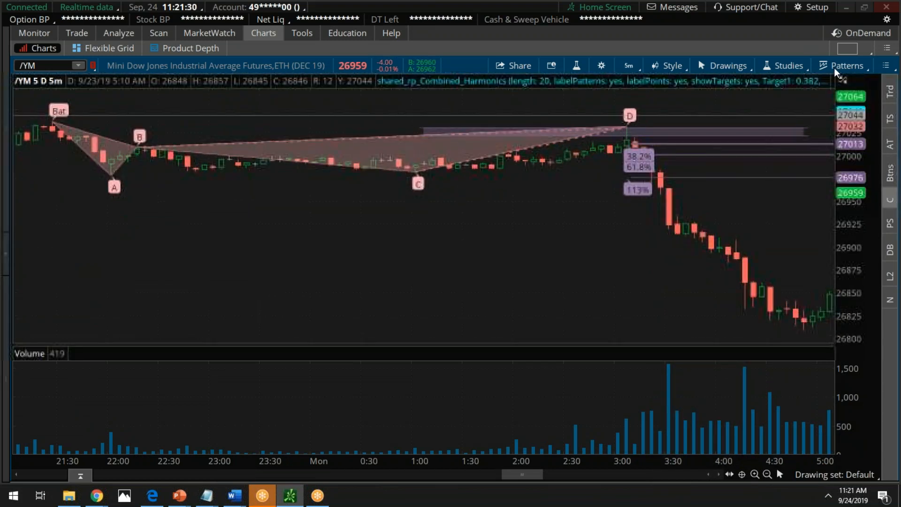
Step: Zoom the 5-minute /YM chart so the Bat pattern with points A–D and targets fills the view
click(844, 81)
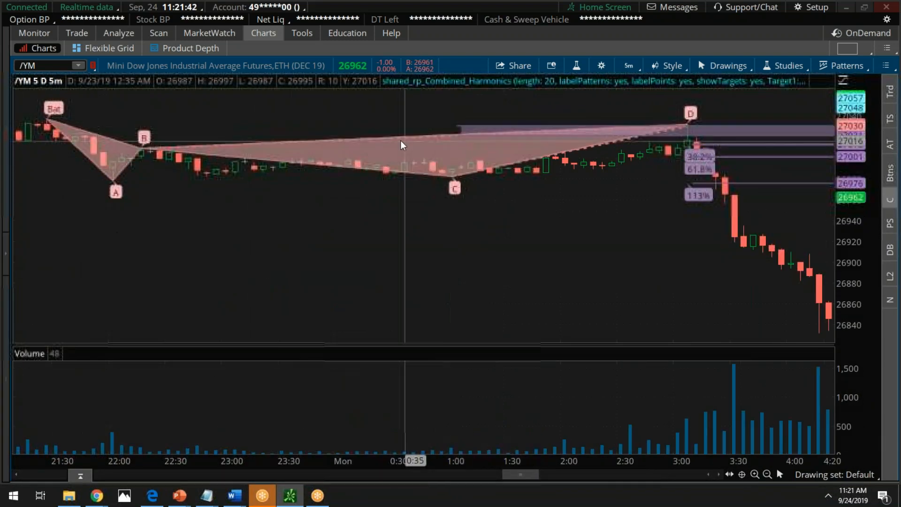
Step: Open the edit settings for the shared_rp_Combined_Harmonics study from the chart pattern
right_click(403, 144)
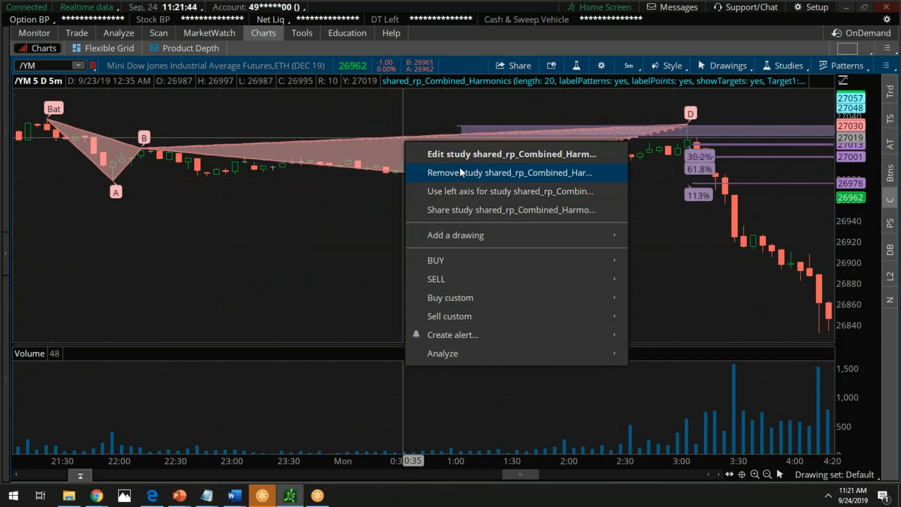
click(511, 153)
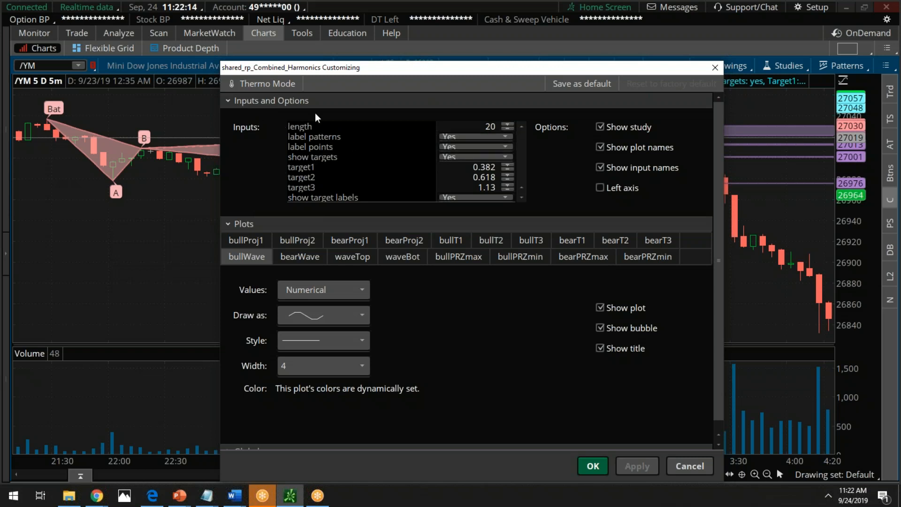
mouse_move(426, 185)
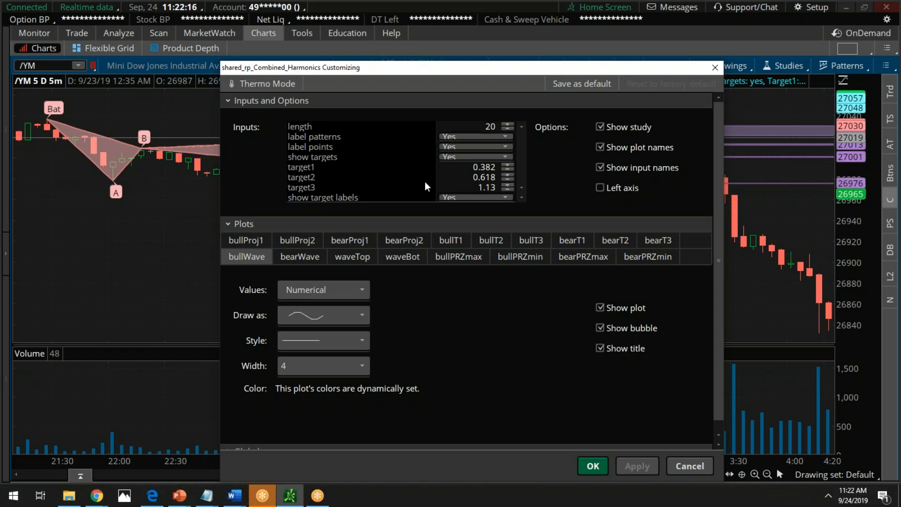
mouse_move(324, 176)
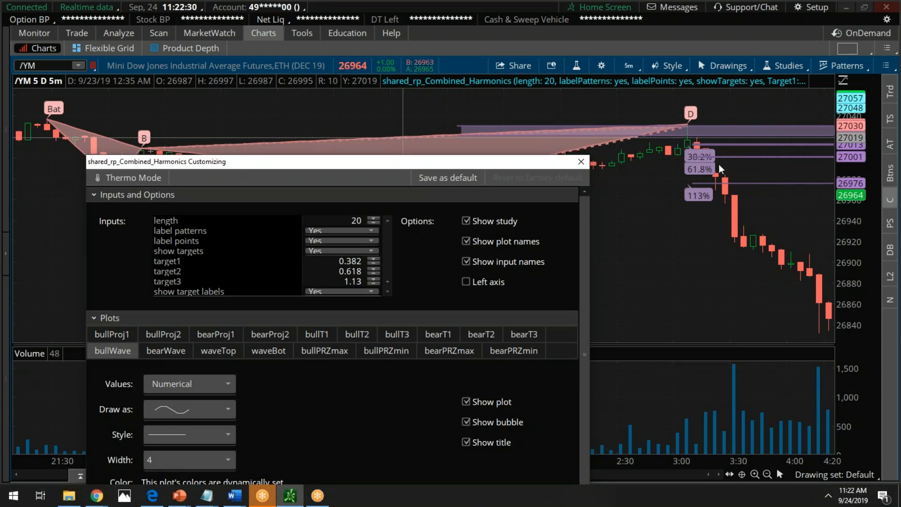
mouse_move(416, 167)
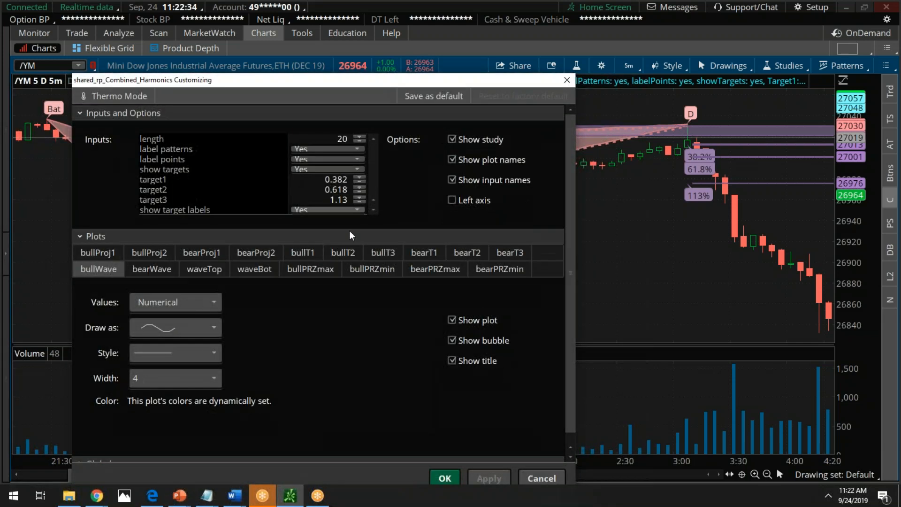
mouse_move(395, 239)
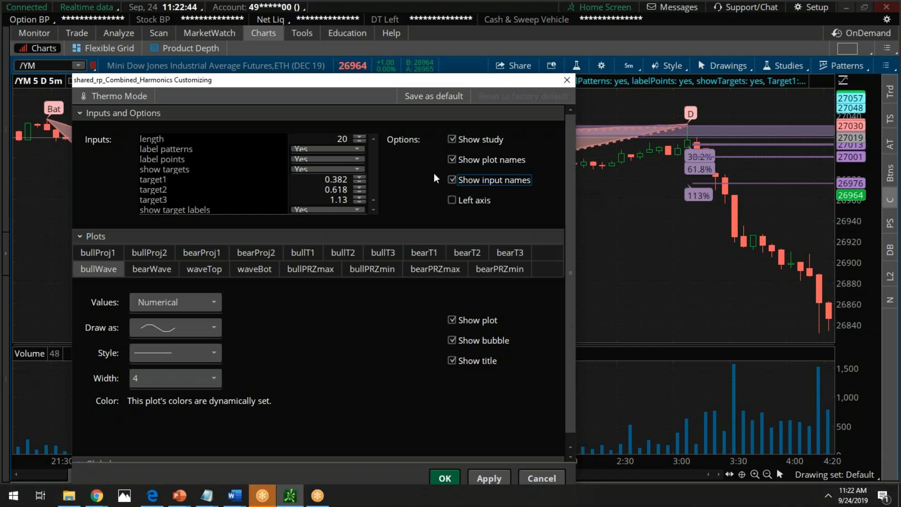
mouse_move(609, 175)
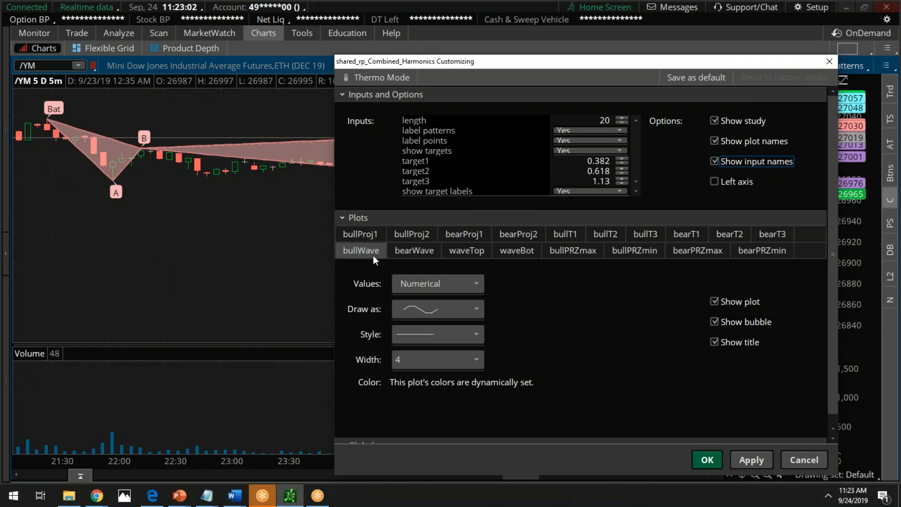
mouse_move(385, 256)
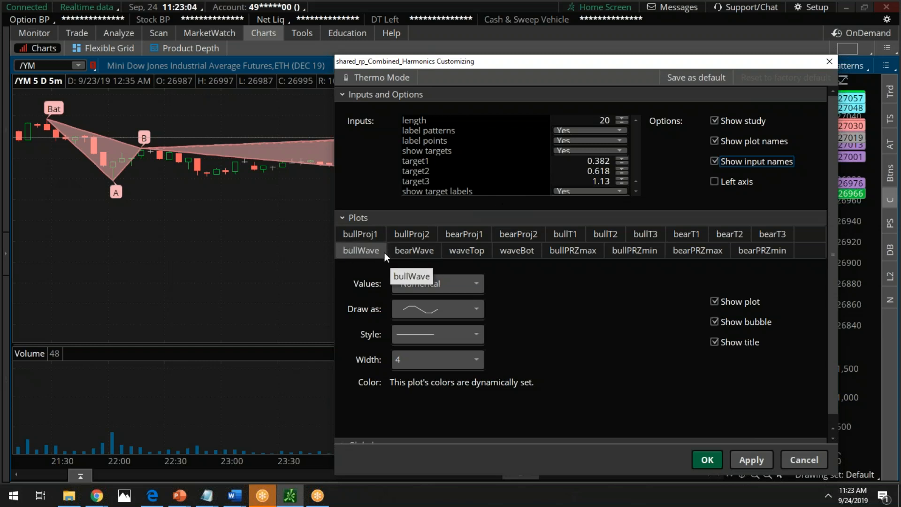
mouse_move(384, 219)
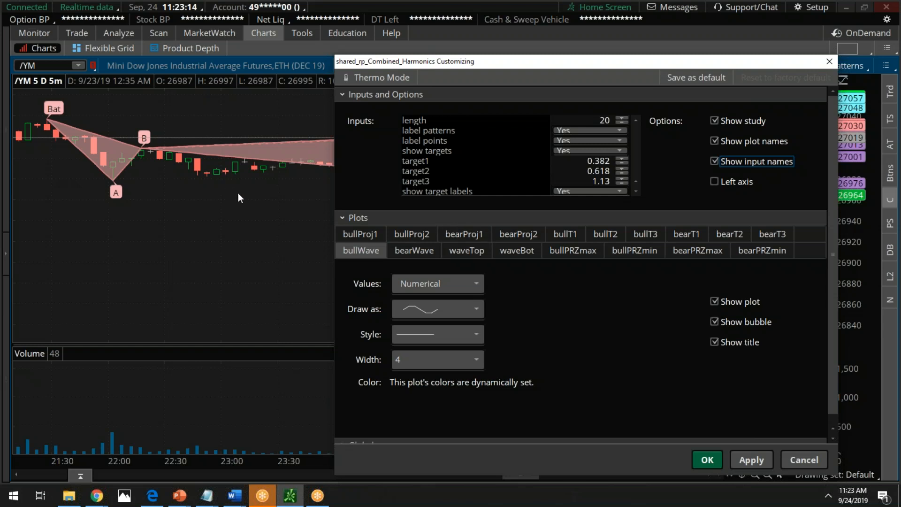
mouse_move(510, 229)
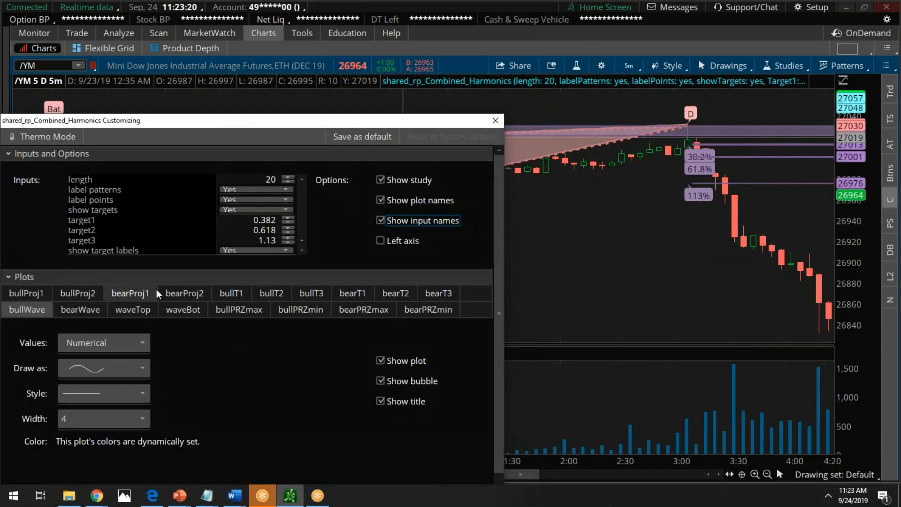
Step: Restyle the bearProj1 plot as a long-dashed line of width 2 and apply it
click(131, 293)
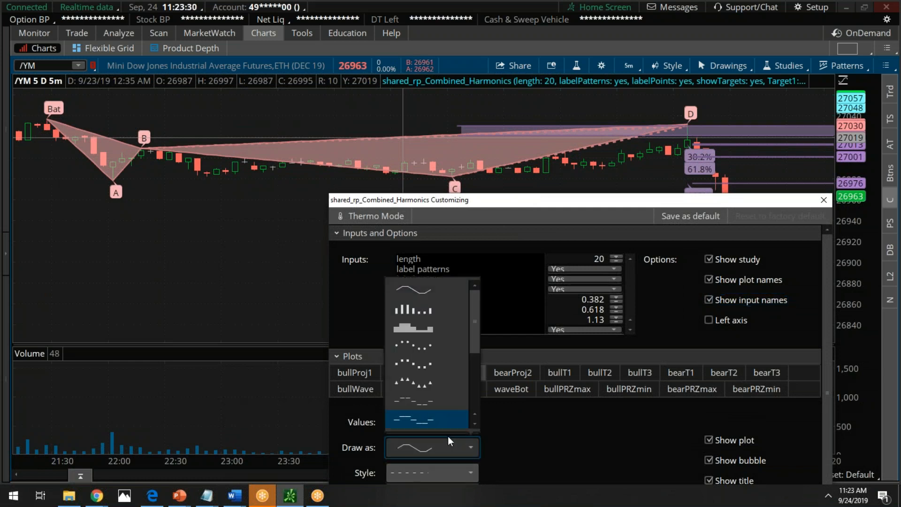
click(413, 422)
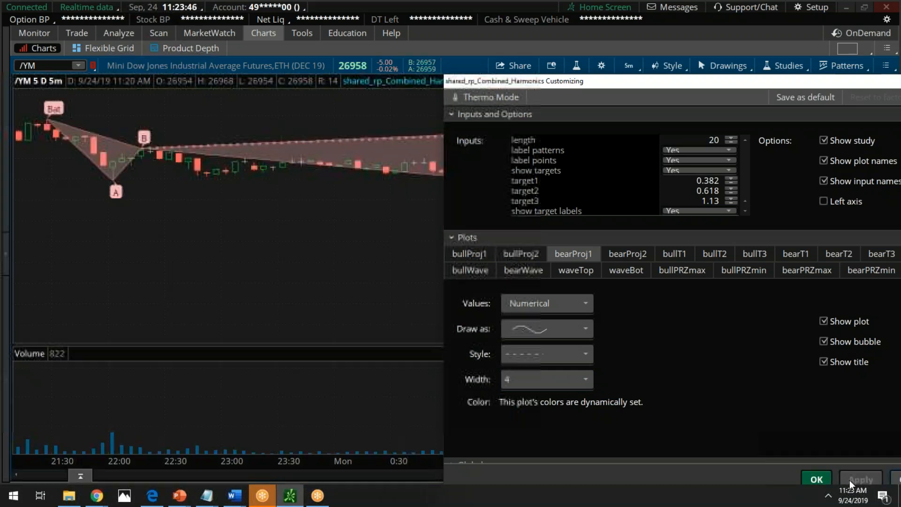
click(860, 479)
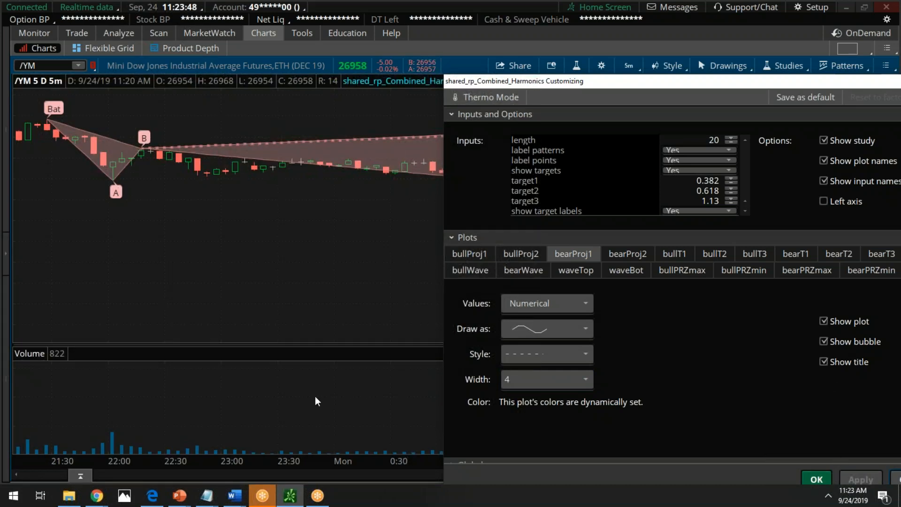
click(545, 378)
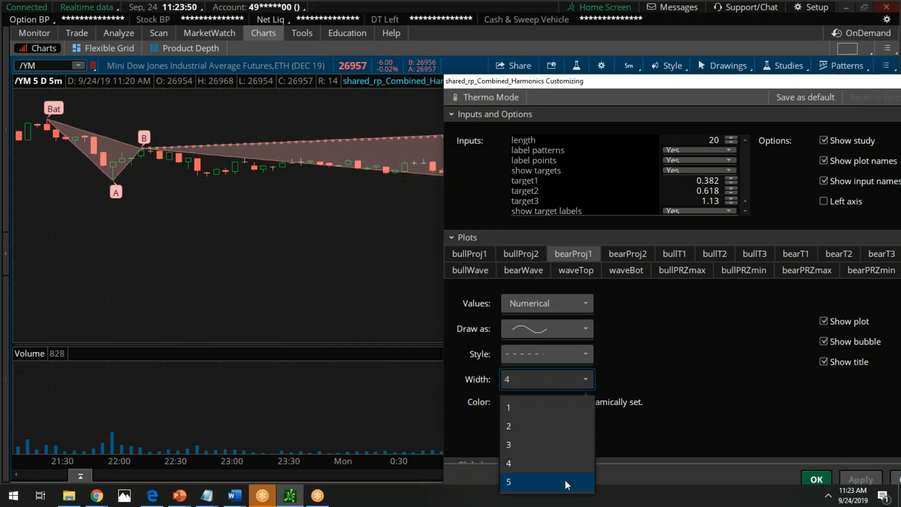
click(508, 481)
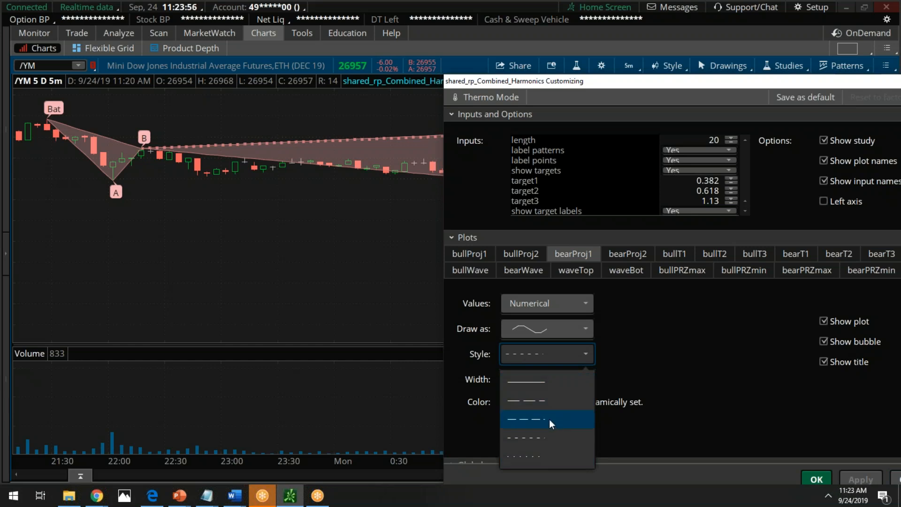
click(524, 420)
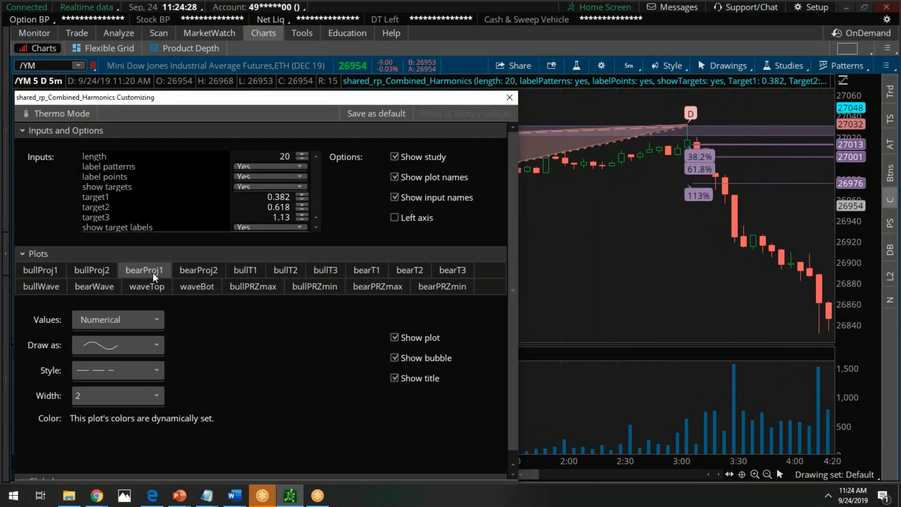
Step: Restyle the bearProj2 plot as a solid line of width 5 and apply it
click(198, 270)
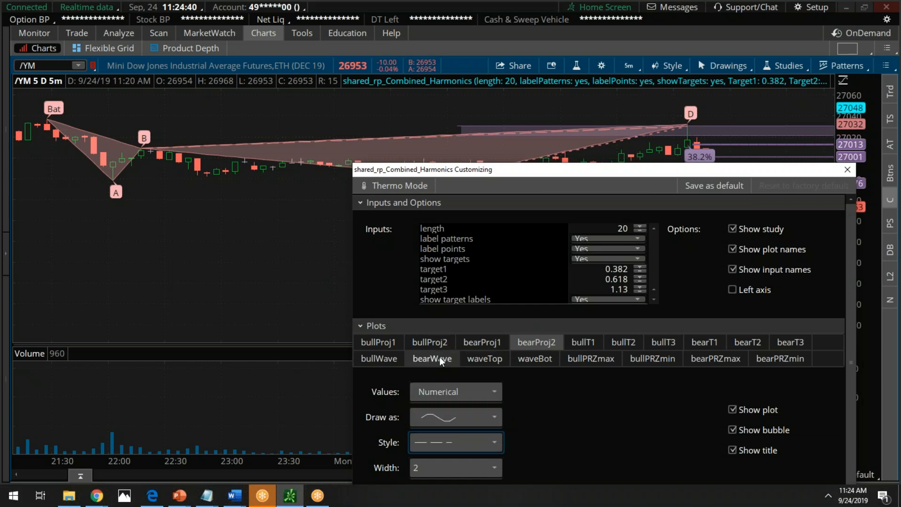
click(456, 467)
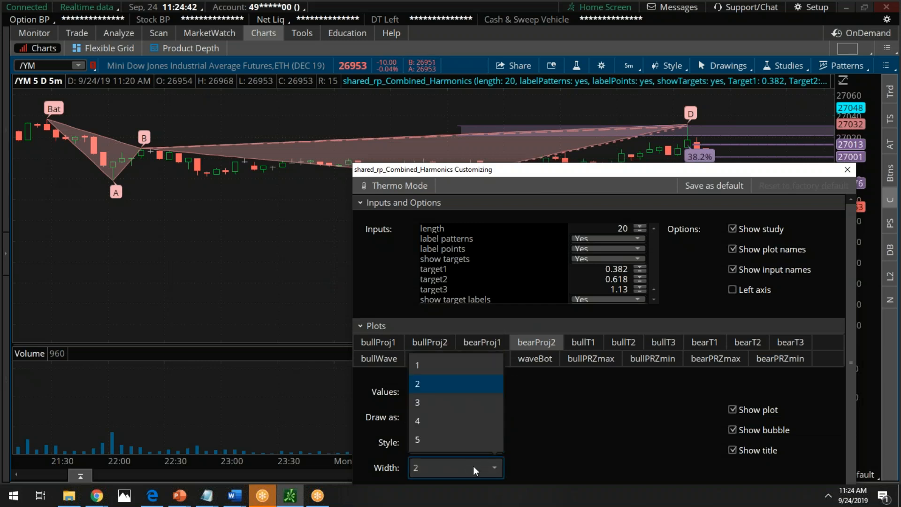
click(417, 420)
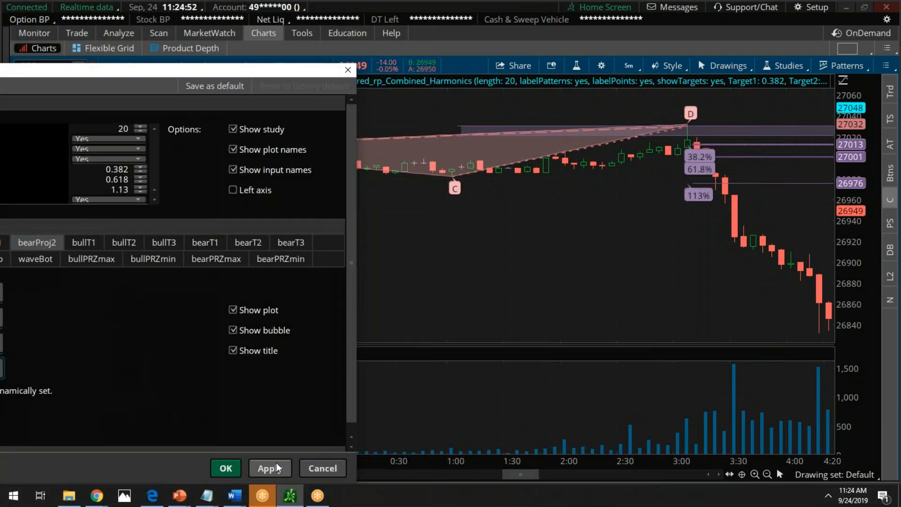
click(269, 468)
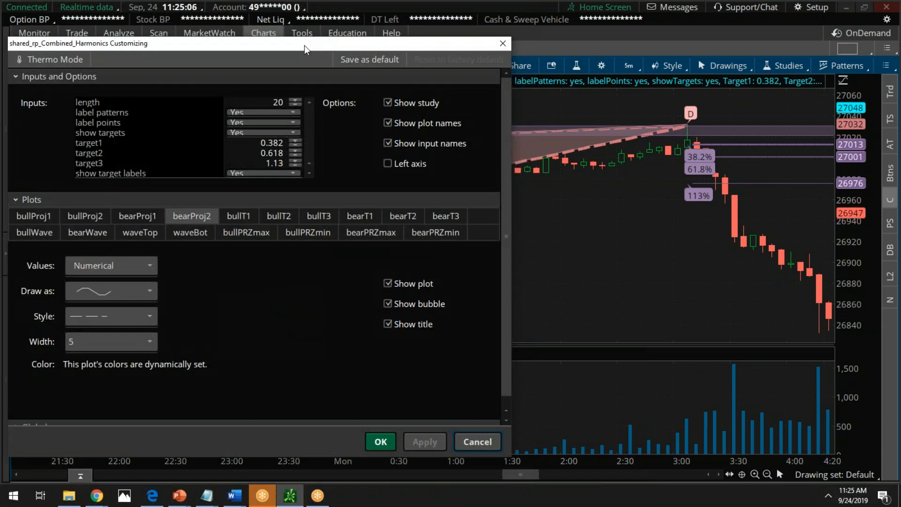
mouse_move(170, 306)
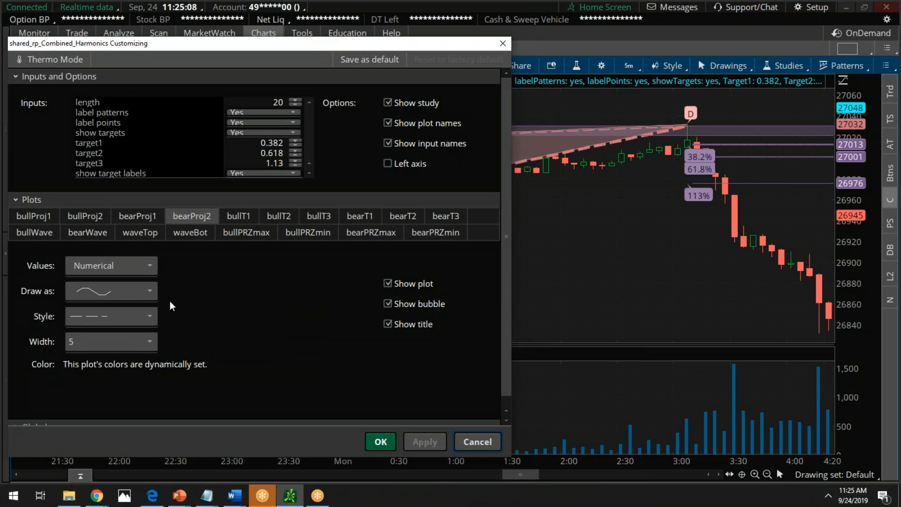
click(111, 316)
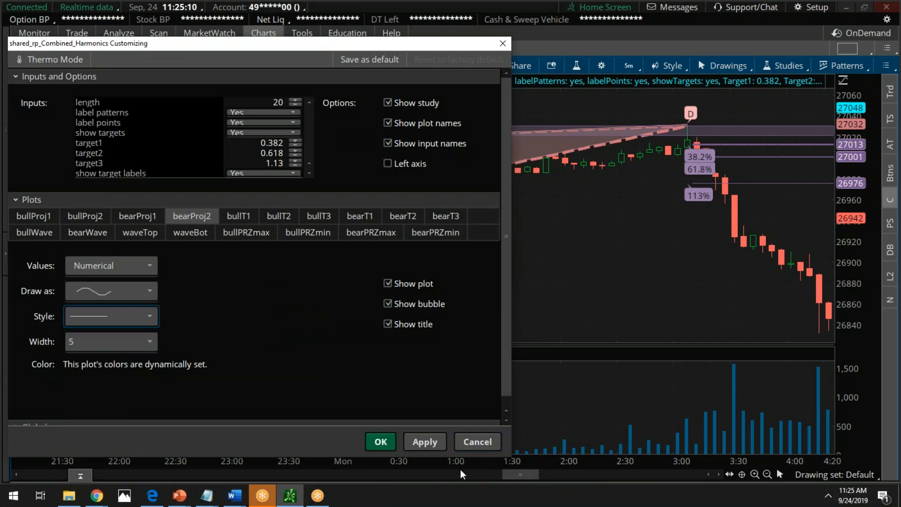
click(424, 441)
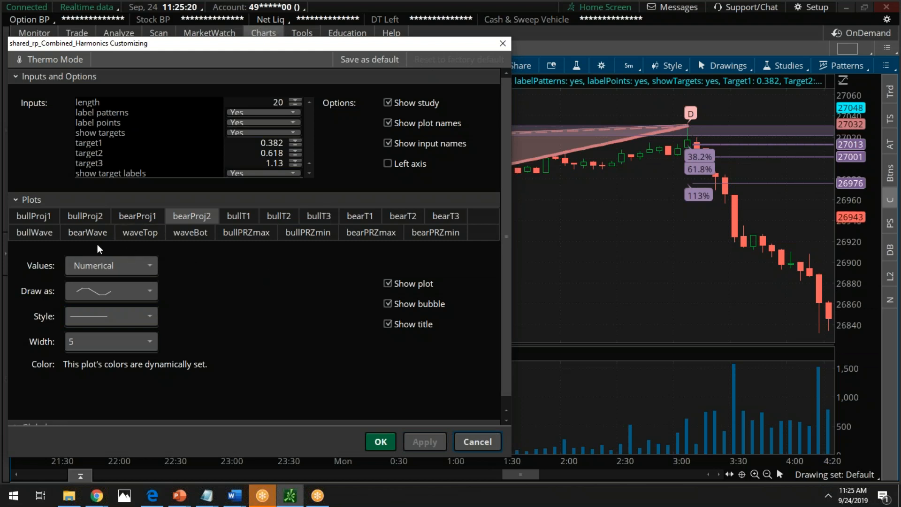
Step: Keep bearWave numerical, widen its line to 4 then 5, applying each change
click(87, 232)
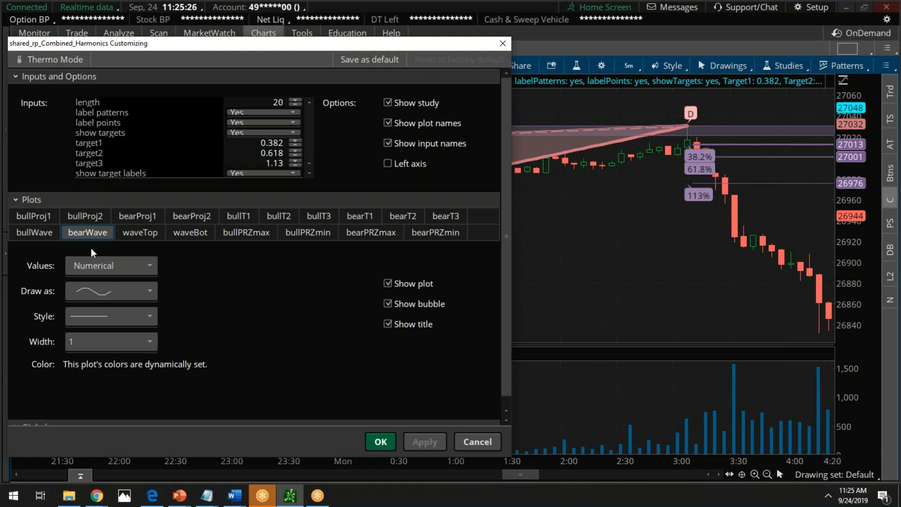
mouse_move(114, 266)
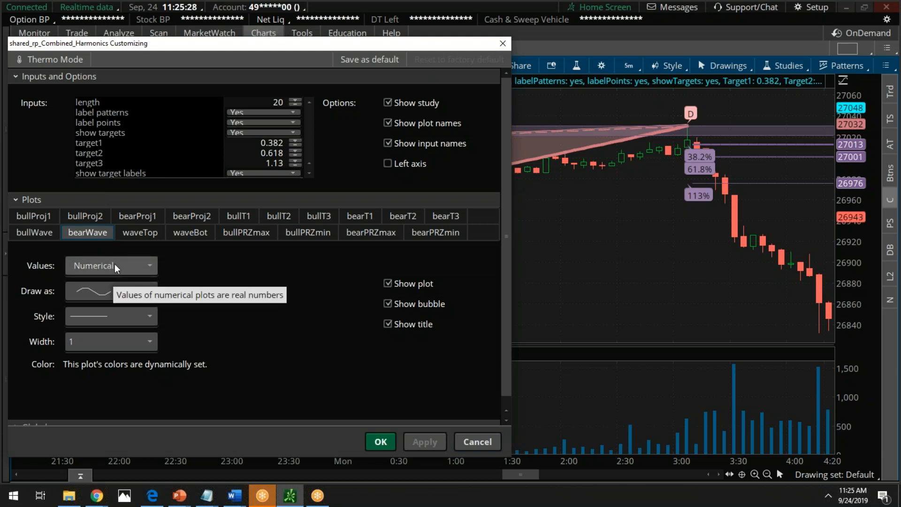
click(111, 265)
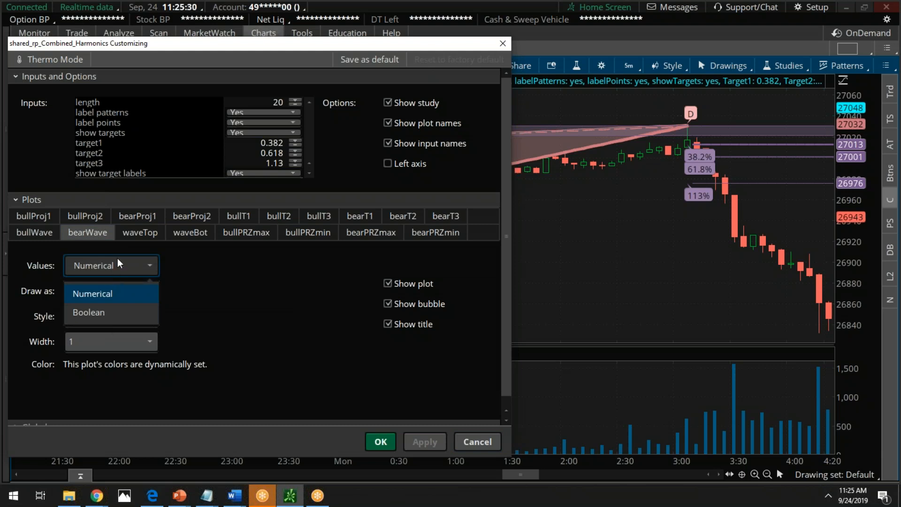
click(92, 293)
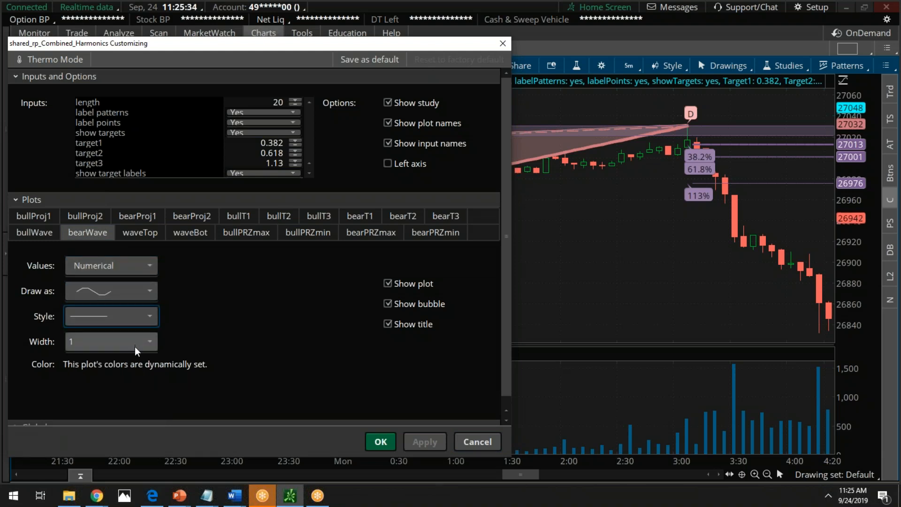
click(111, 342)
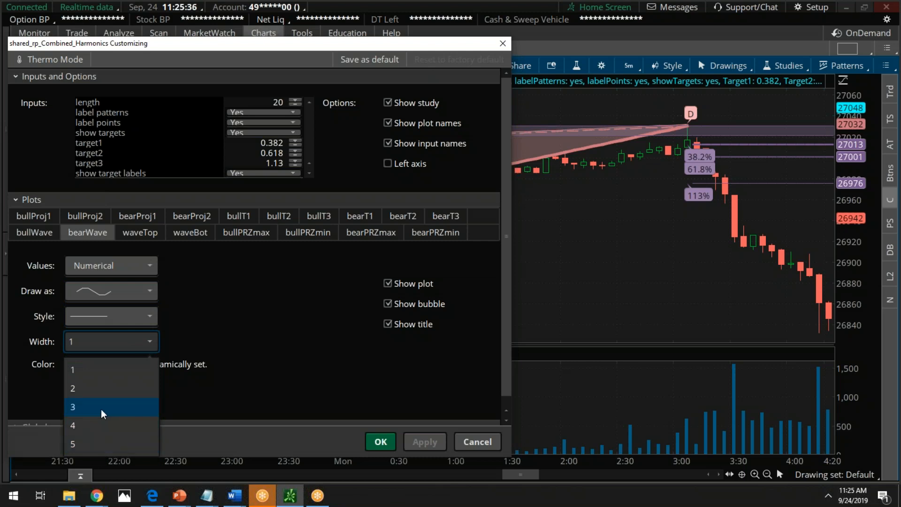
click(73, 425)
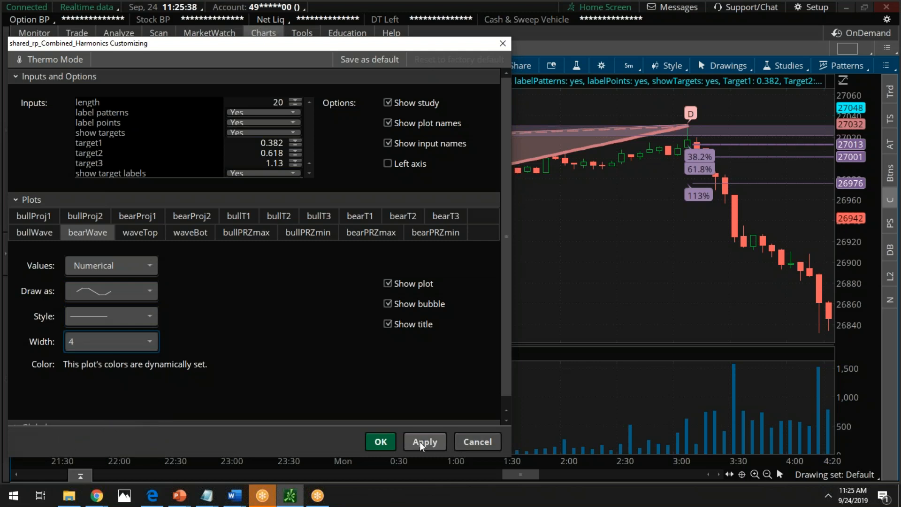
click(425, 441)
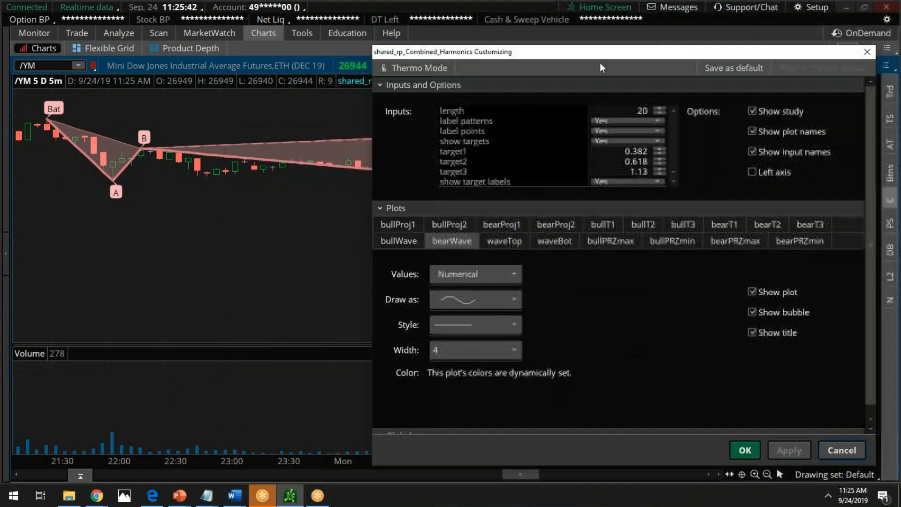
click(415, 370)
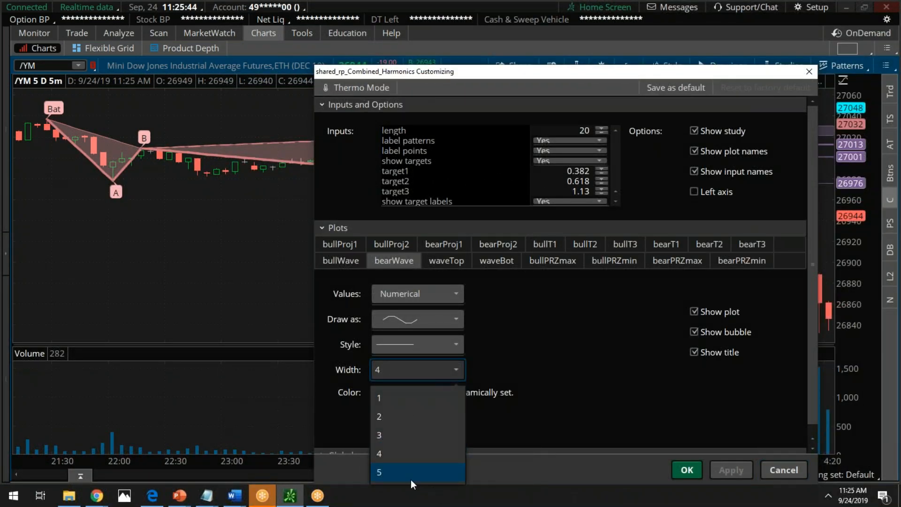
click(378, 472)
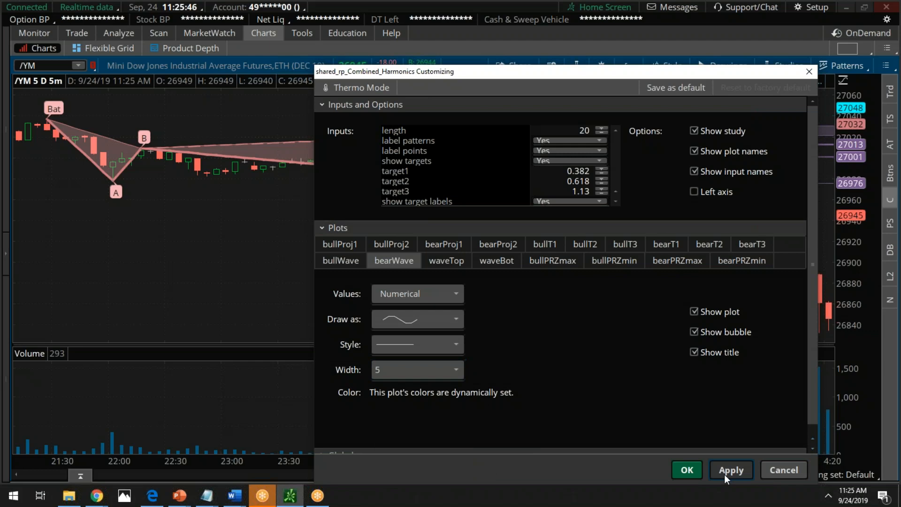
click(730, 469)
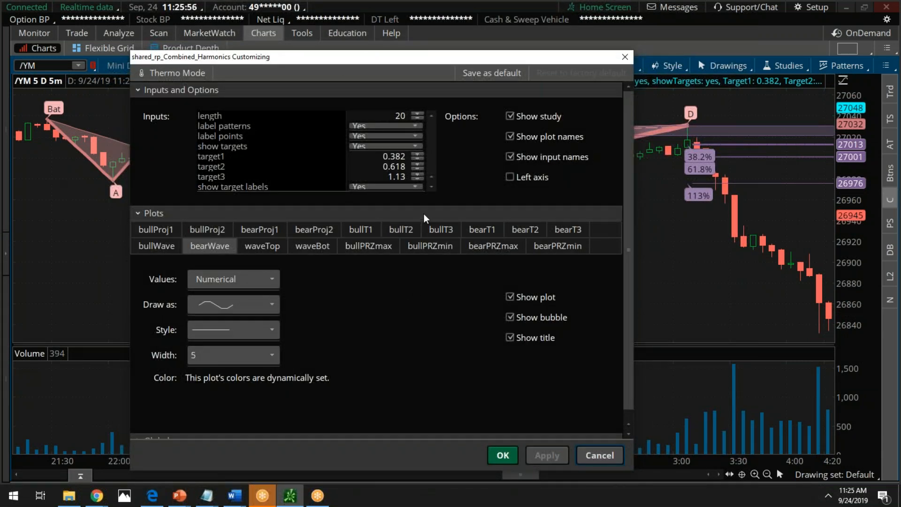
Step: Toggle bearT1 visibility, try its Draw as list, and set its line width to 1
click(482, 229)
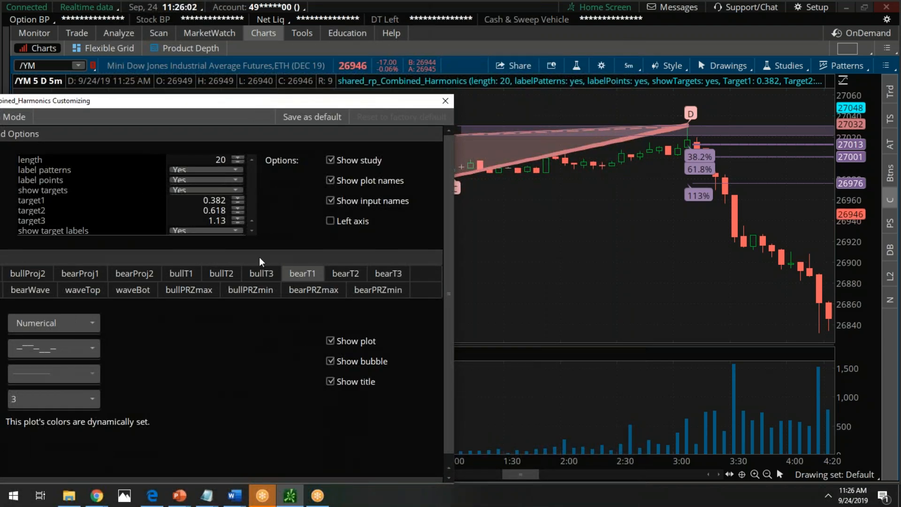
mouse_move(416, 264)
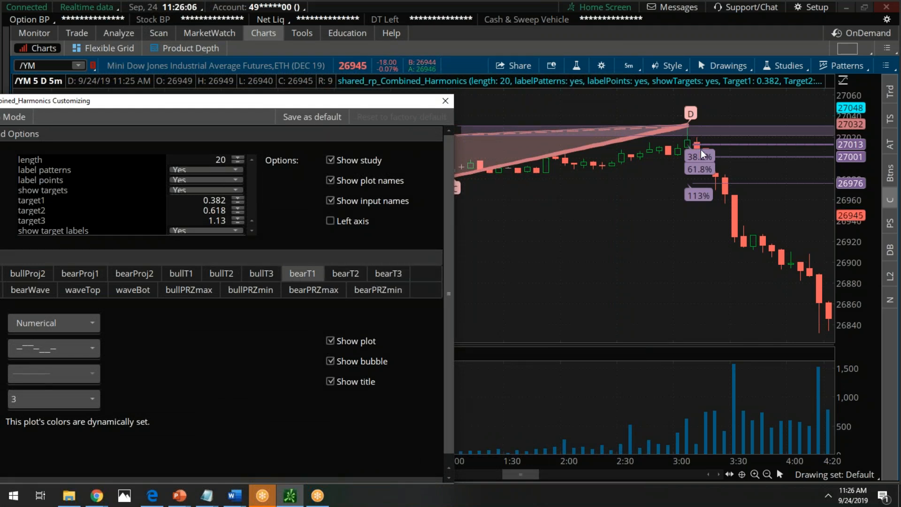
mouse_move(703, 212)
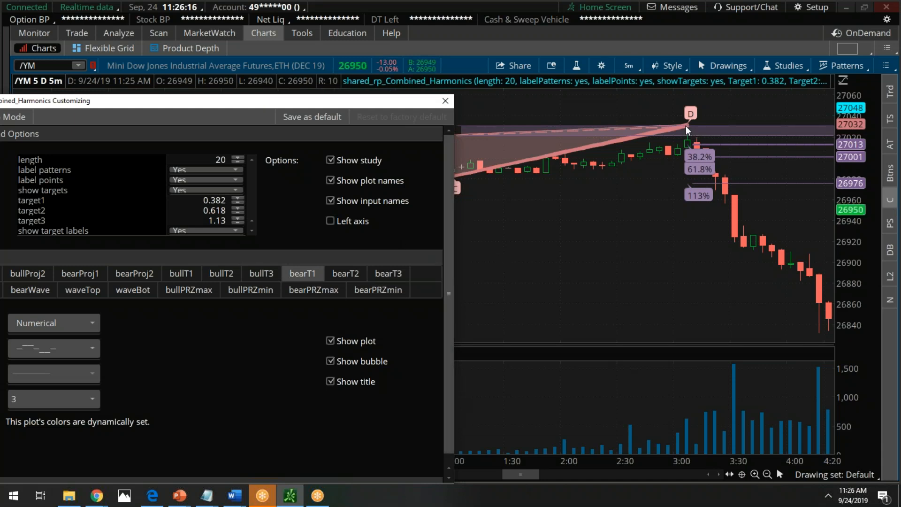
mouse_move(778, 231)
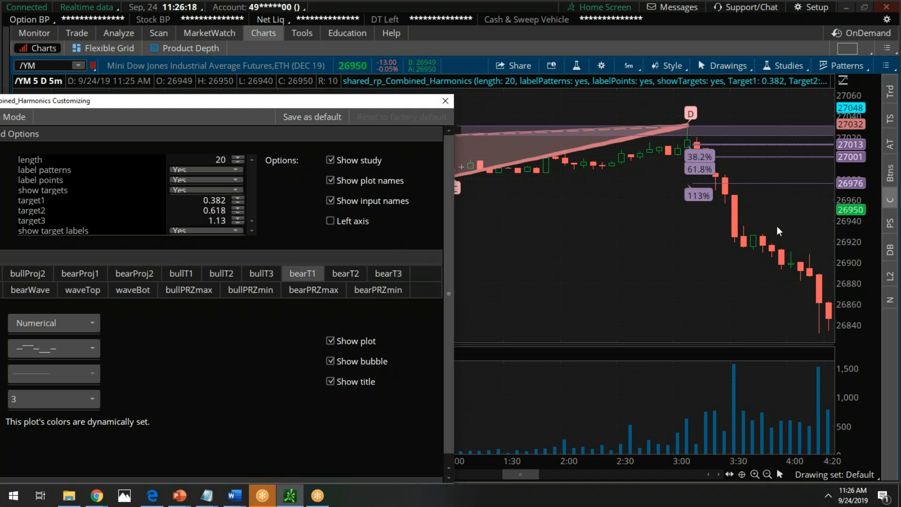
mouse_move(666, 168)
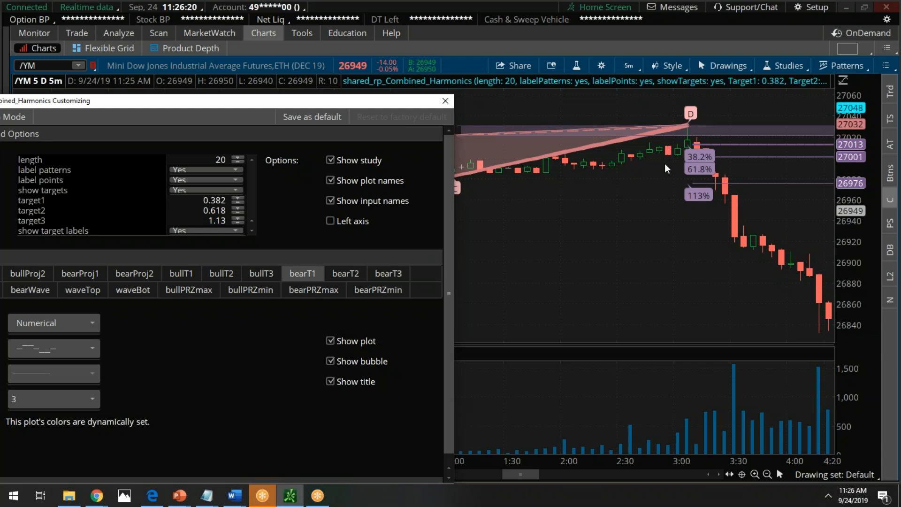
mouse_move(693, 170)
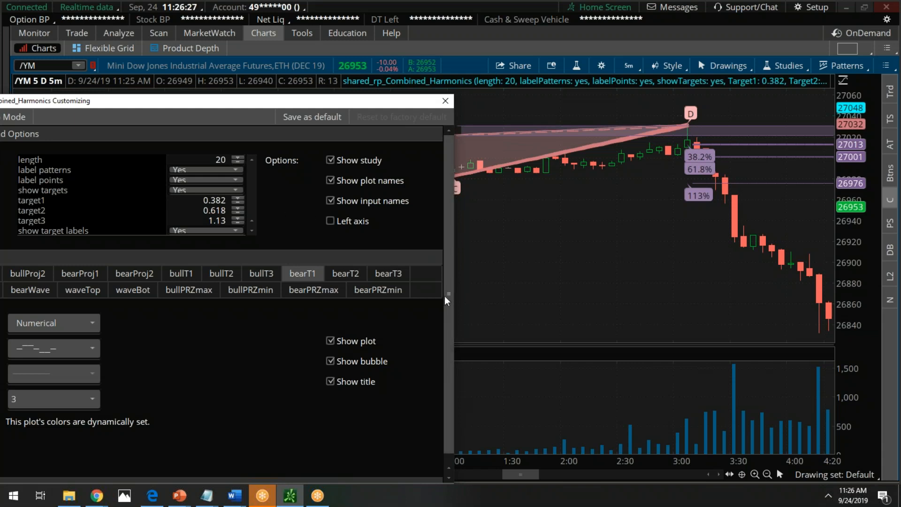
click(331, 340)
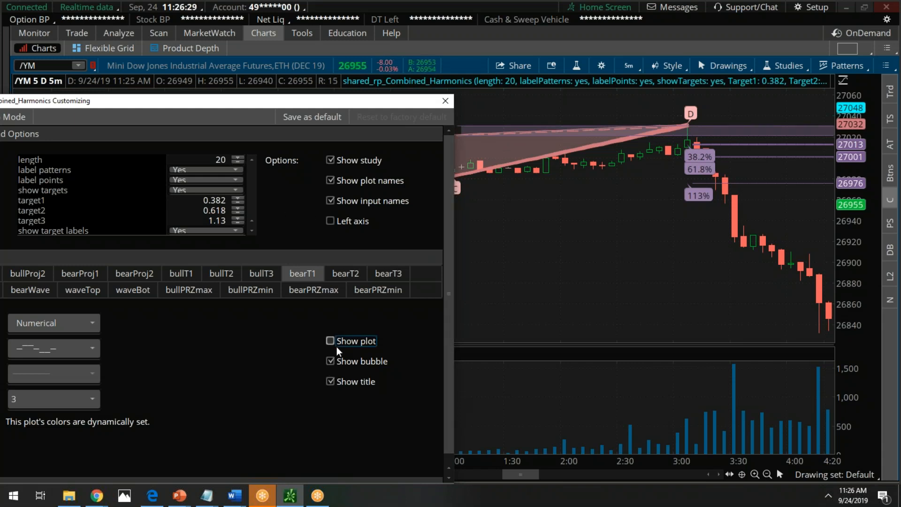
click(330, 339)
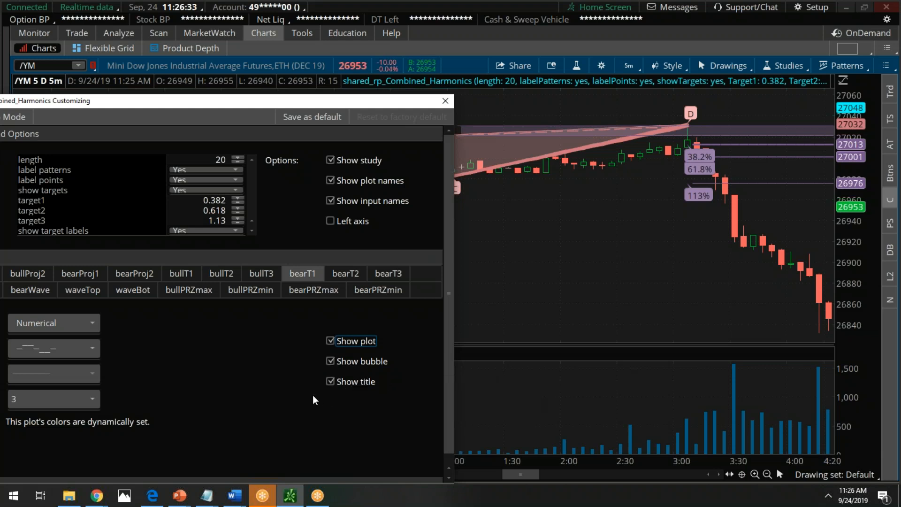
mouse_move(263, 98)
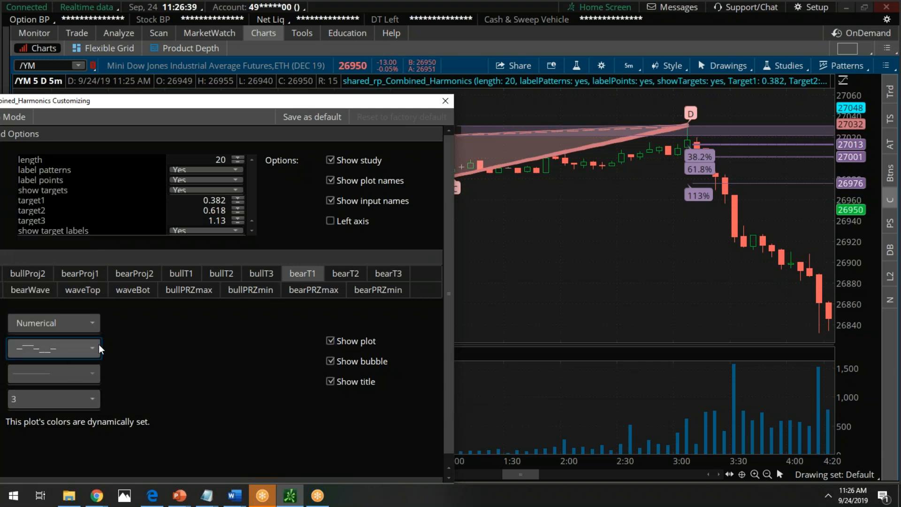
click(53, 347)
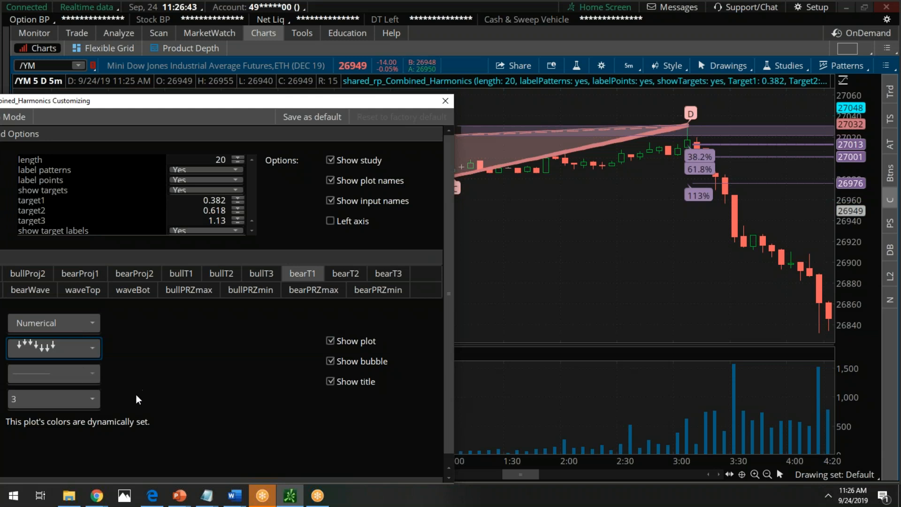
click(51, 399)
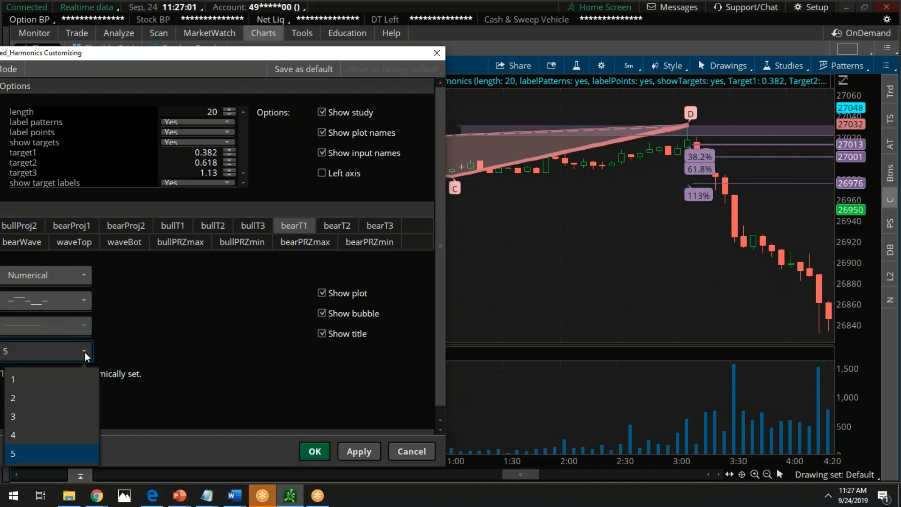
click(13, 378)
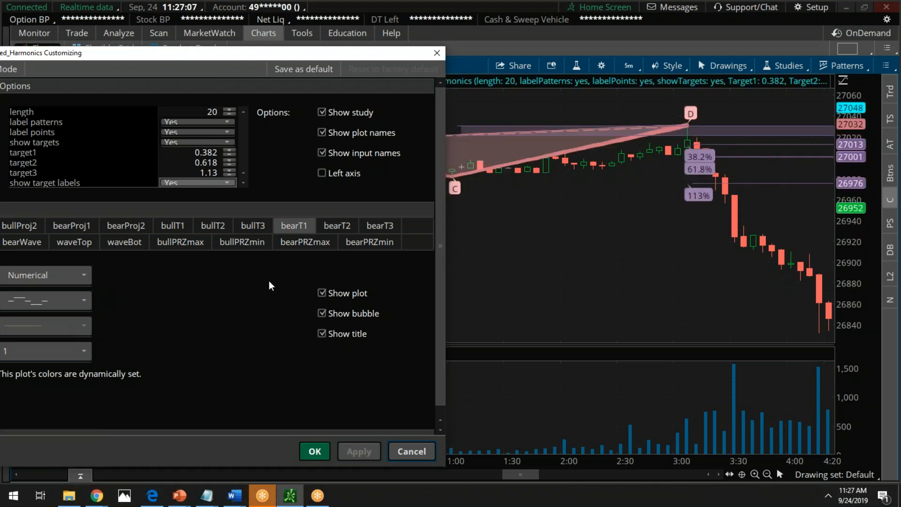
mouse_move(97, 292)
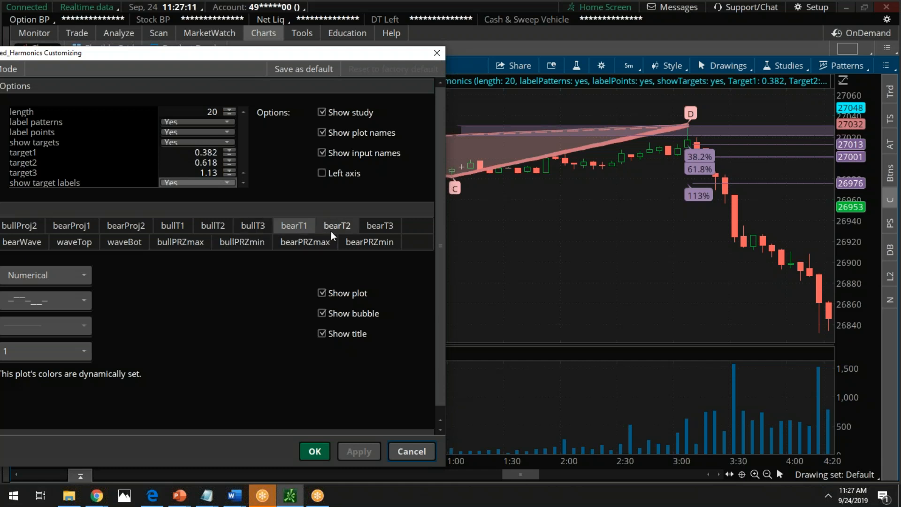
Step: Draw the bearT2 target plot as arrows of width 4 and apply it
click(337, 224)
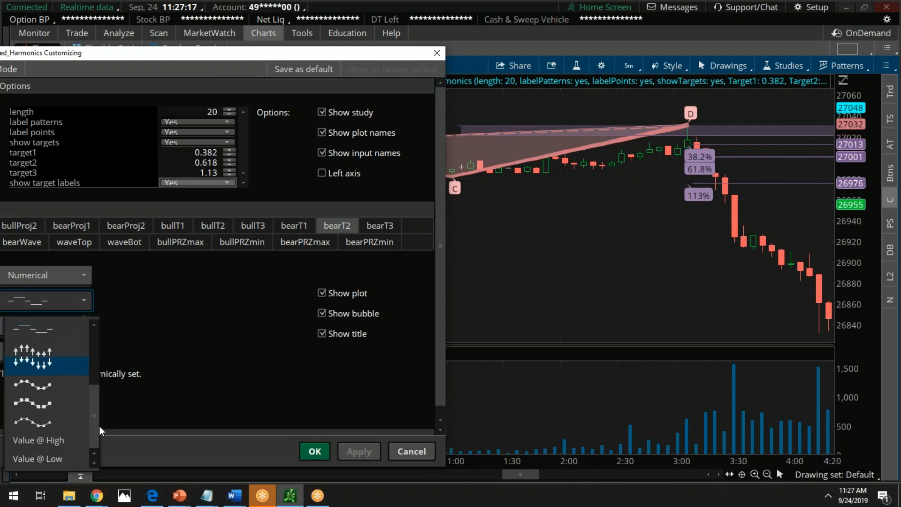
mouse_move(100, 417)
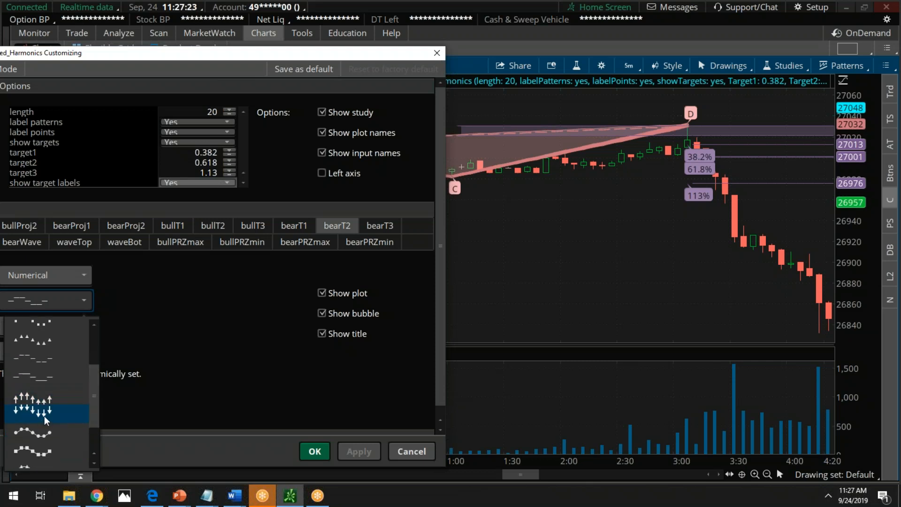
click(33, 414)
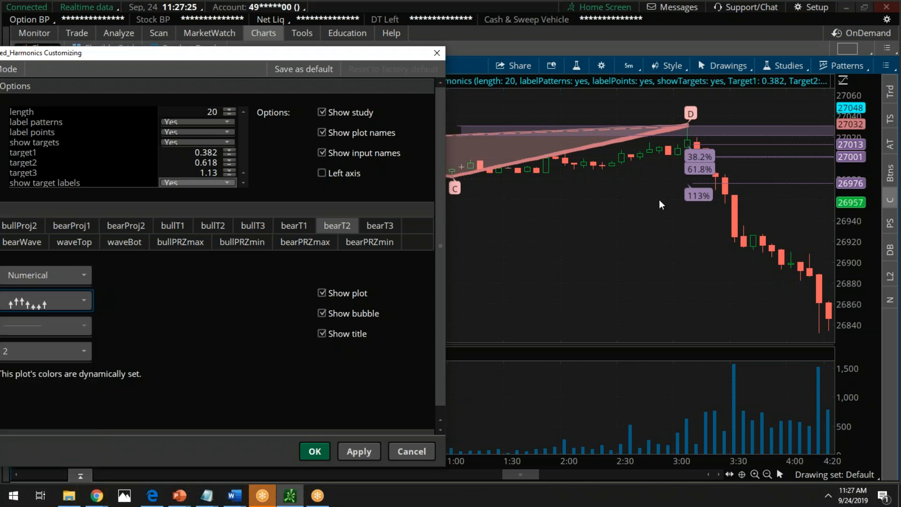
mouse_move(810, 152)
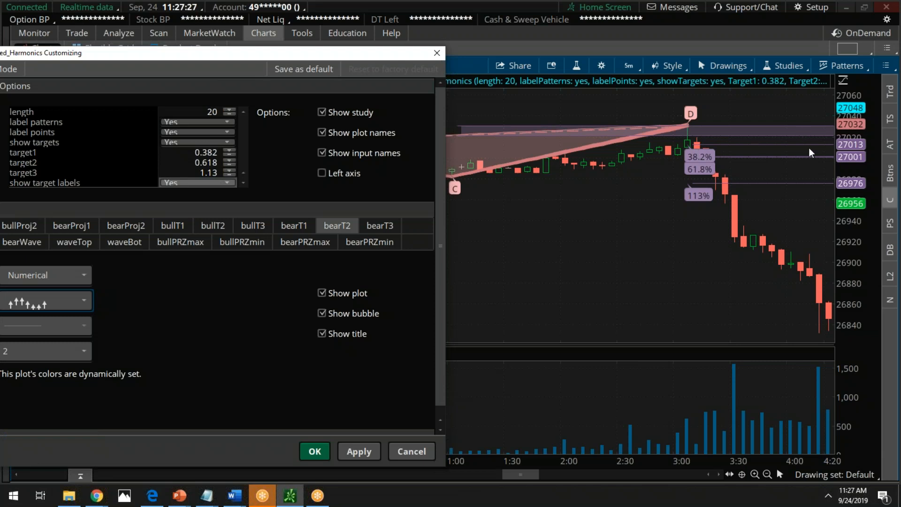
mouse_move(763, 171)
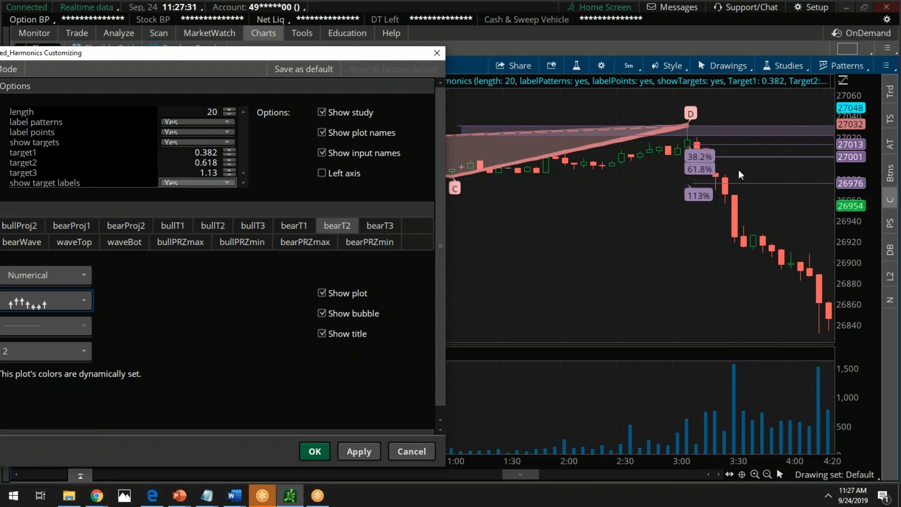
mouse_move(752, 167)
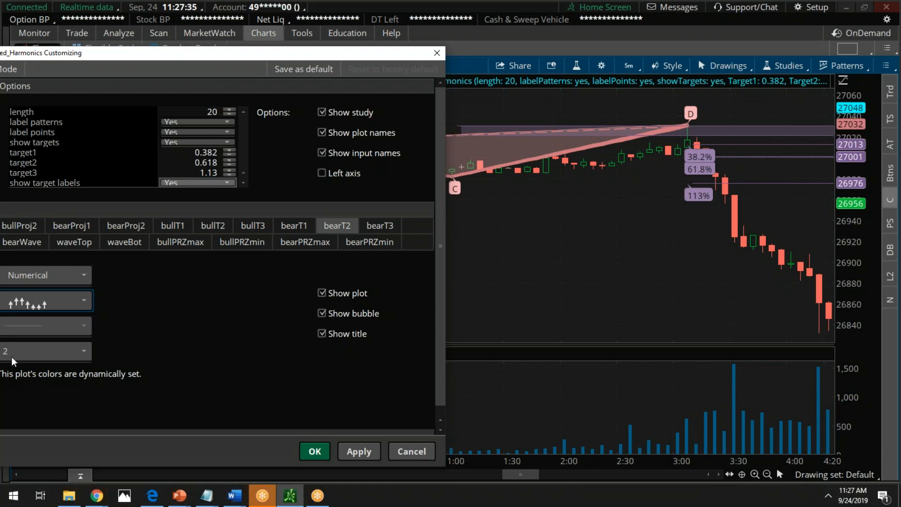
click(46, 351)
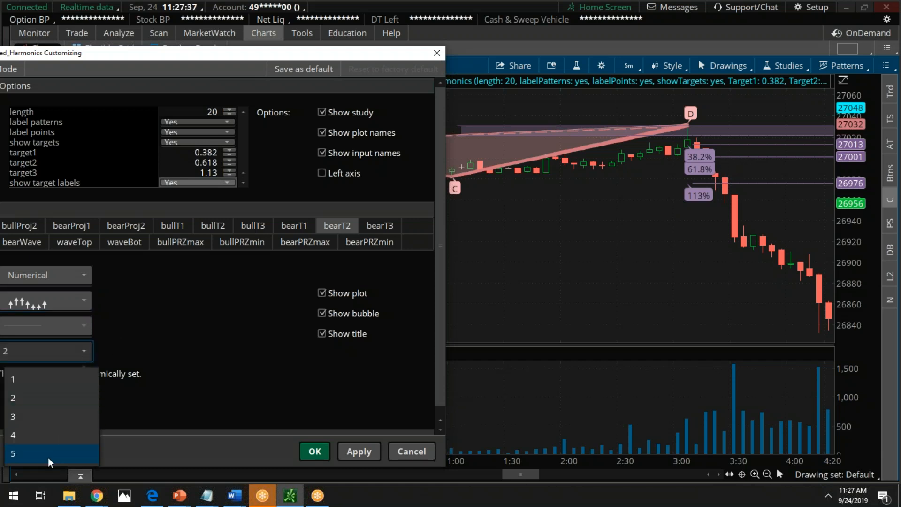
click(13, 435)
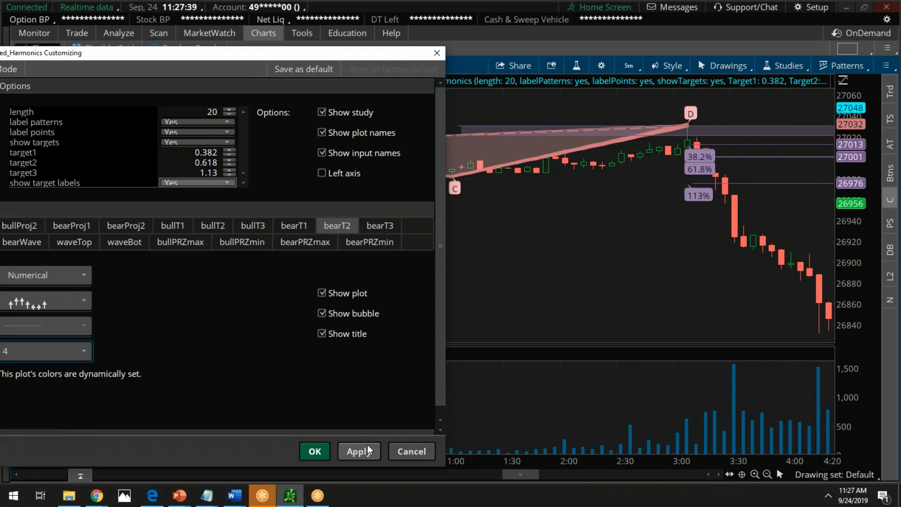
click(357, 451)
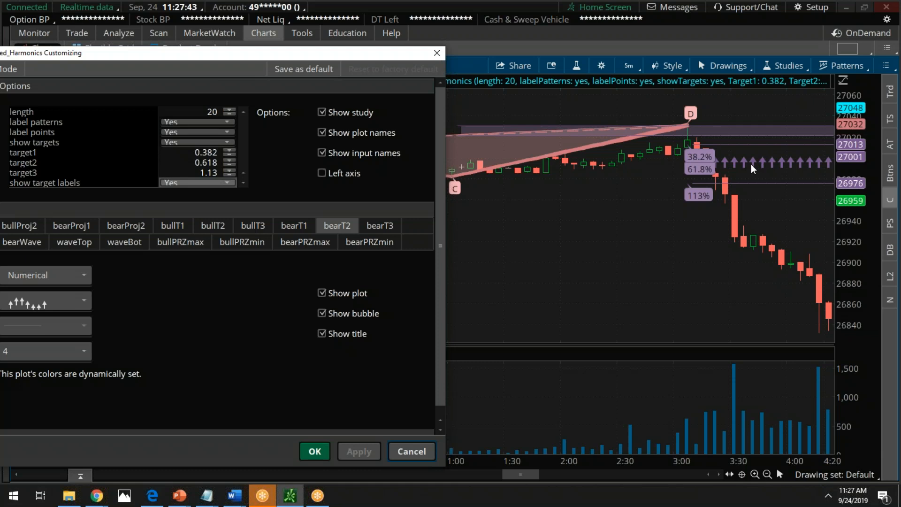
mouse_move(694, 162)
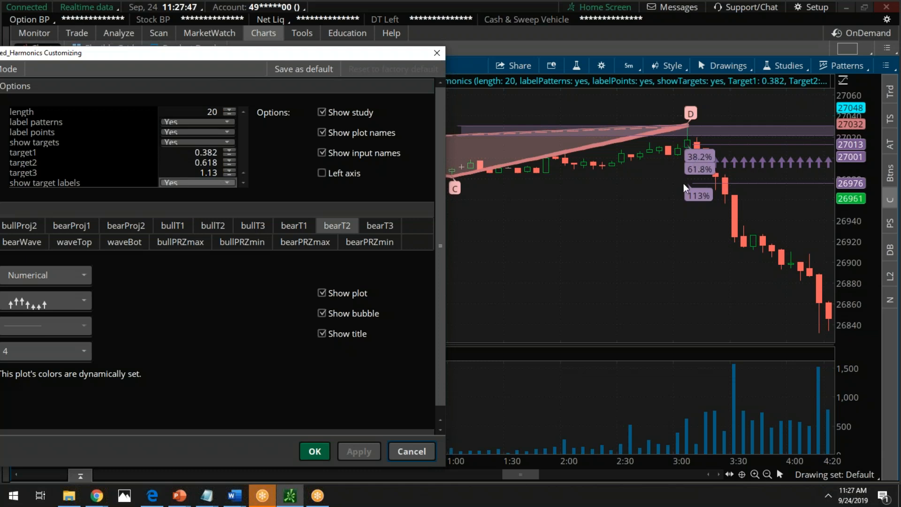
mouse_move(687, 179)
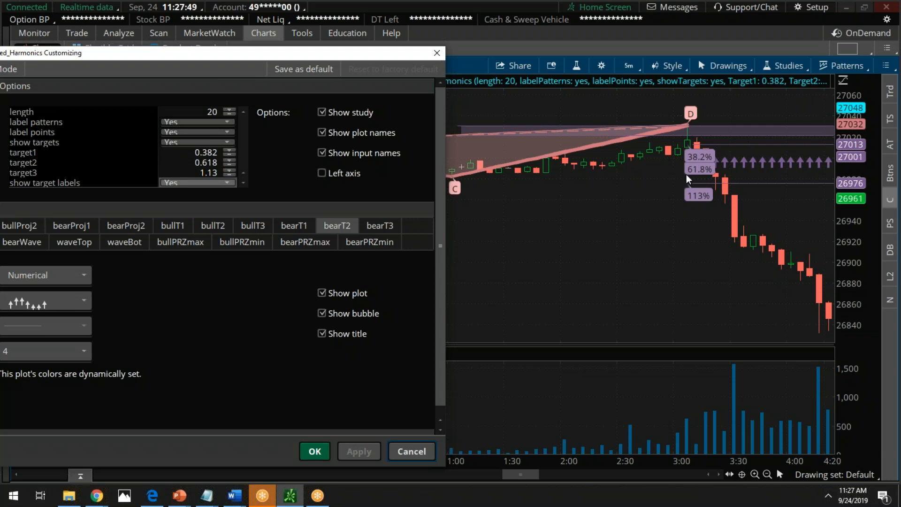
mouse_move(714, 170)
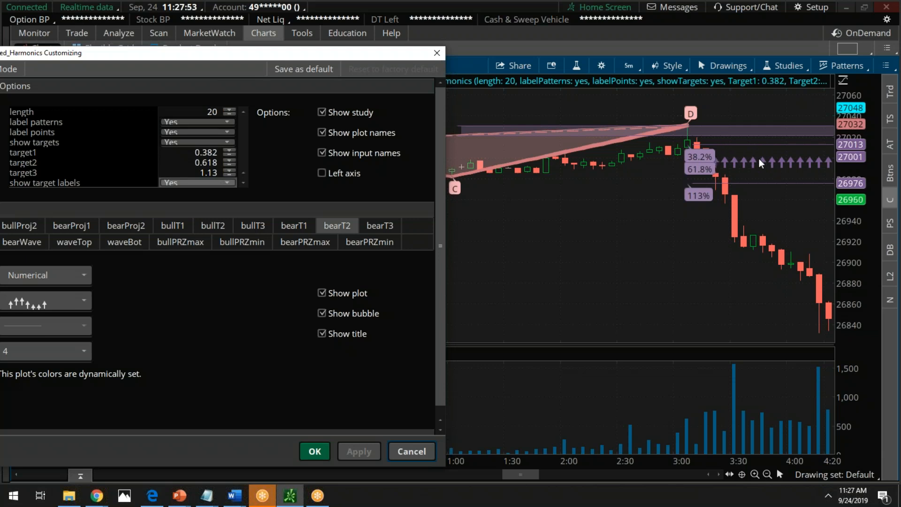
mouse_move(733, 165)
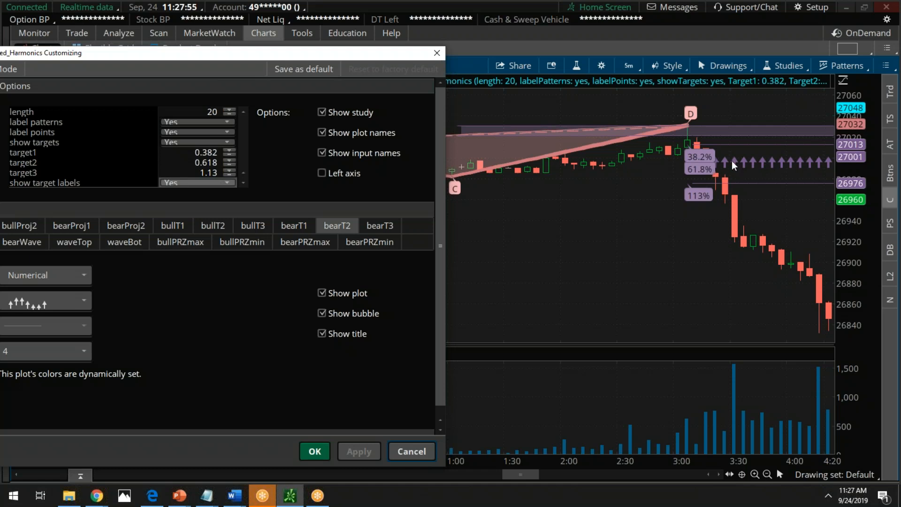
mouse_move(784, 158)
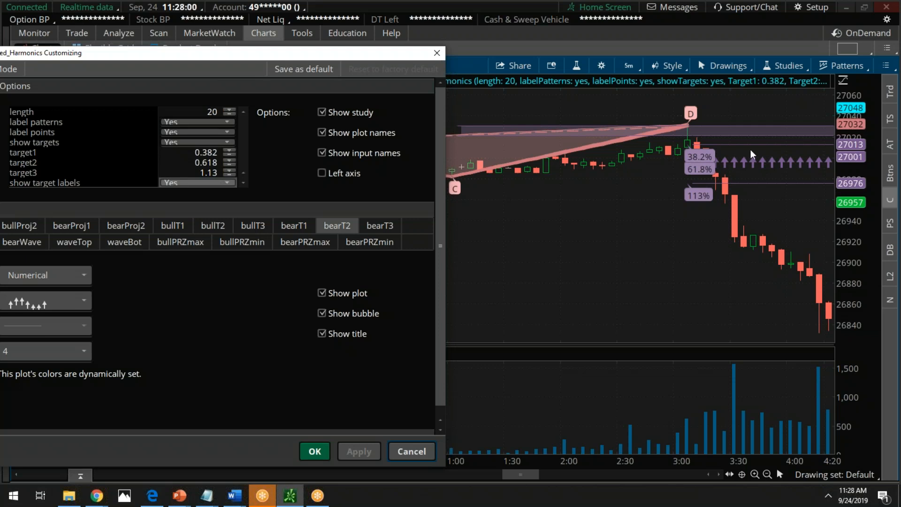
mouse_move(701, 170)
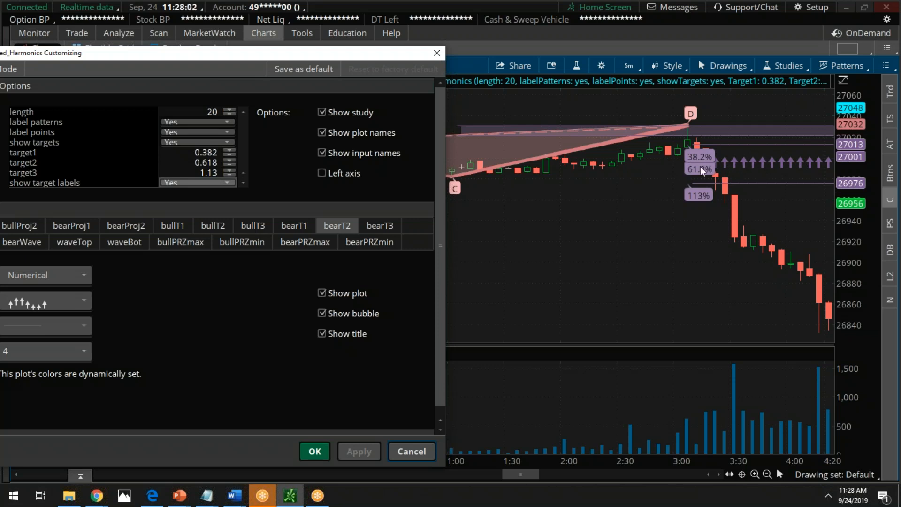
mouse_move(715, 145)
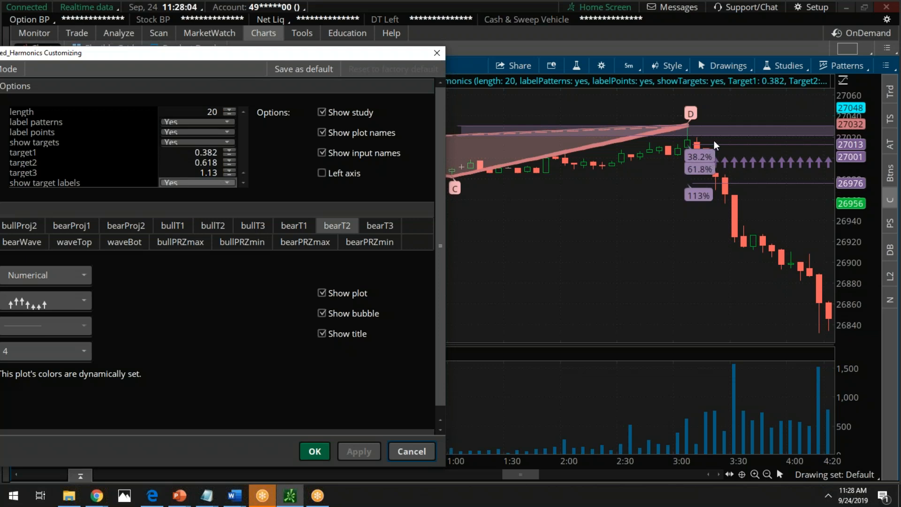
mouse_move(733, 168)
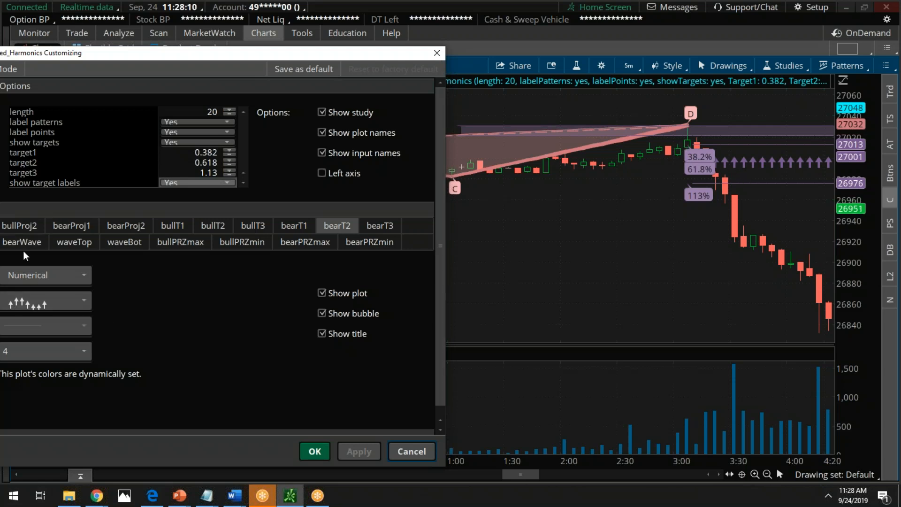
mouse_move(632, 146)
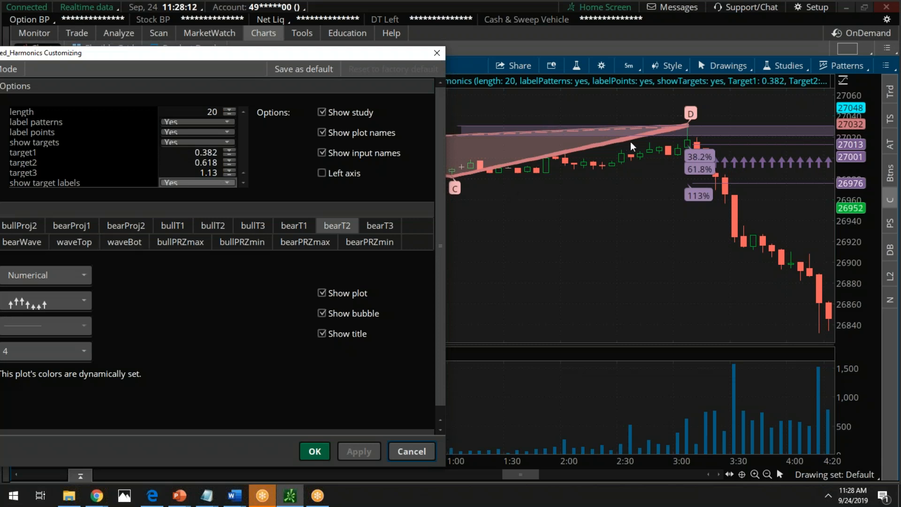
mouse_move(303, 69)
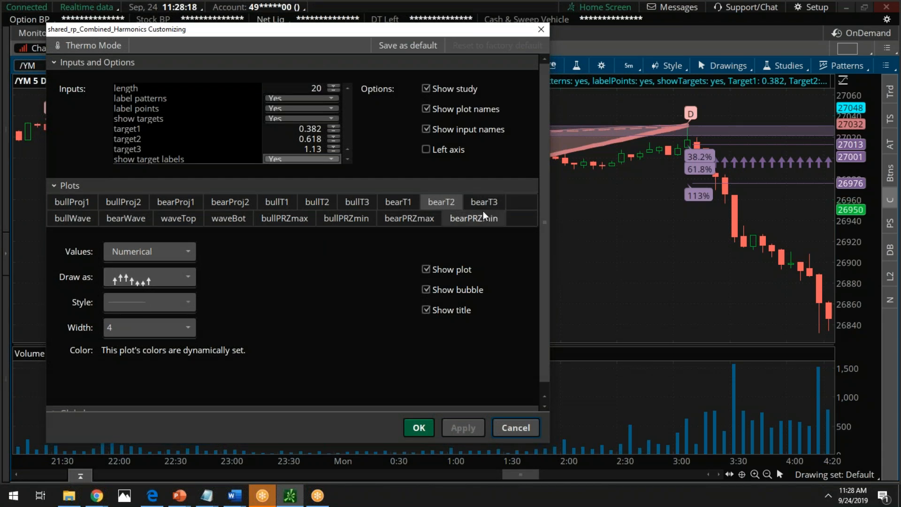
Step: Expand the Globals section to show the bearish/bullish colour overrides
scroll(down, 3)
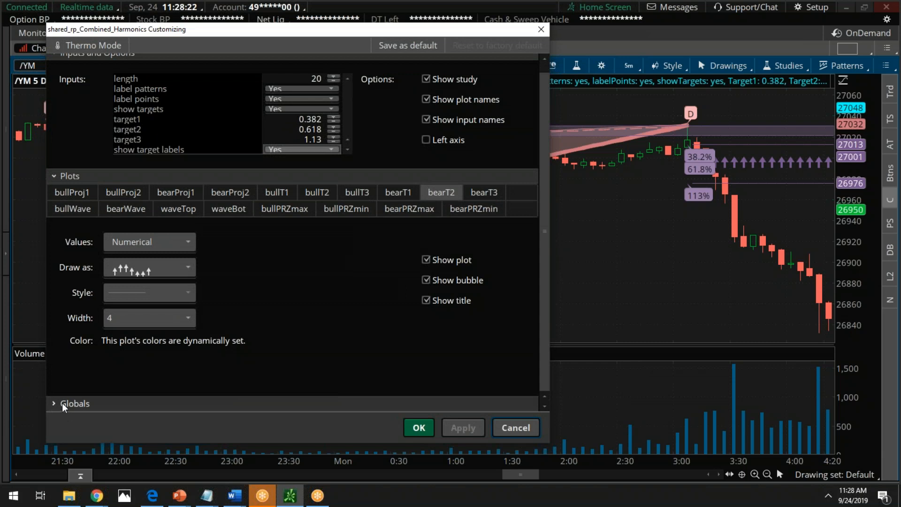
click(73, 402)
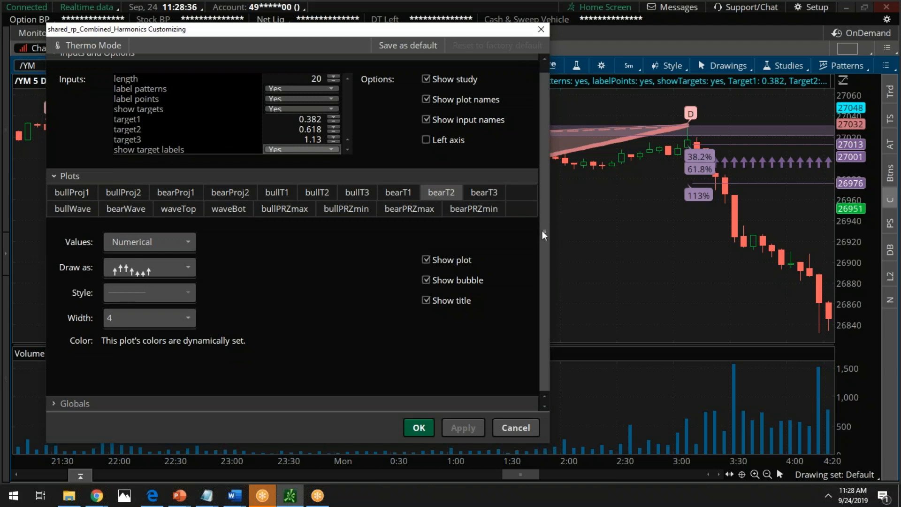
mouse_move(547, 252)
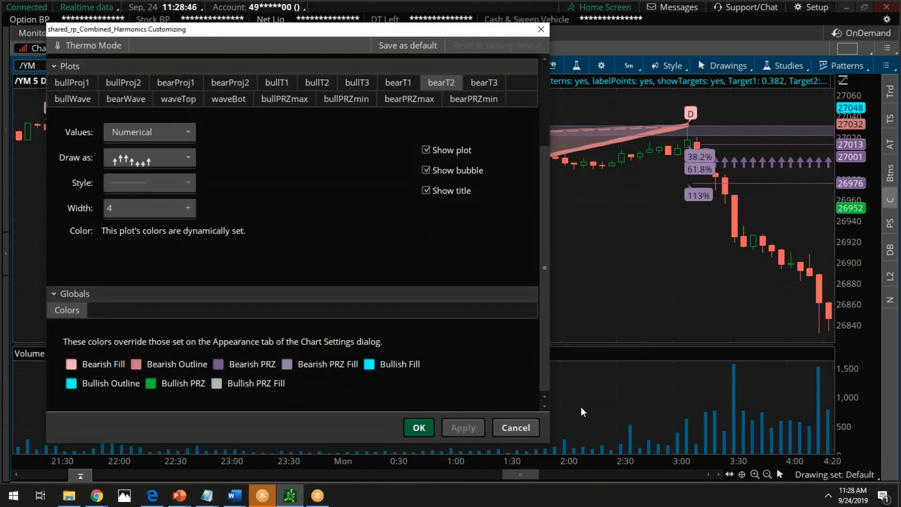
mouse_move(468, 393)
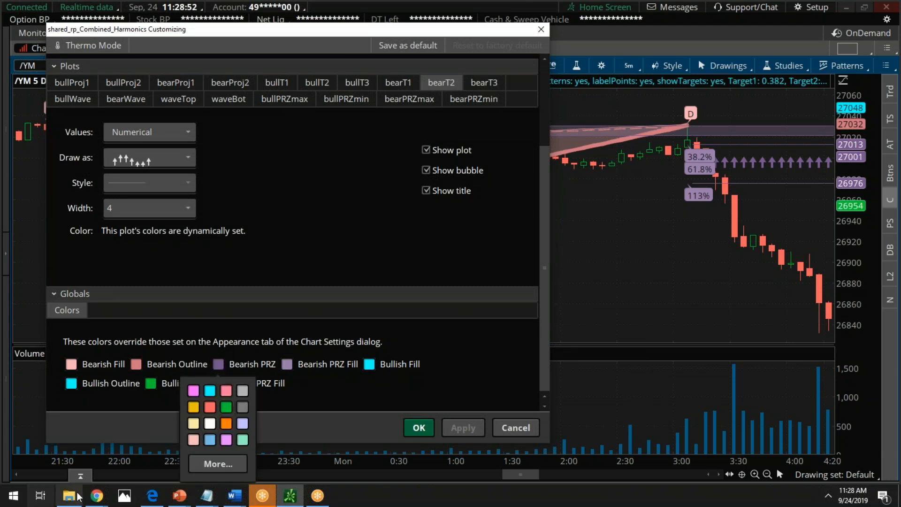
mouse_move(242, 372)
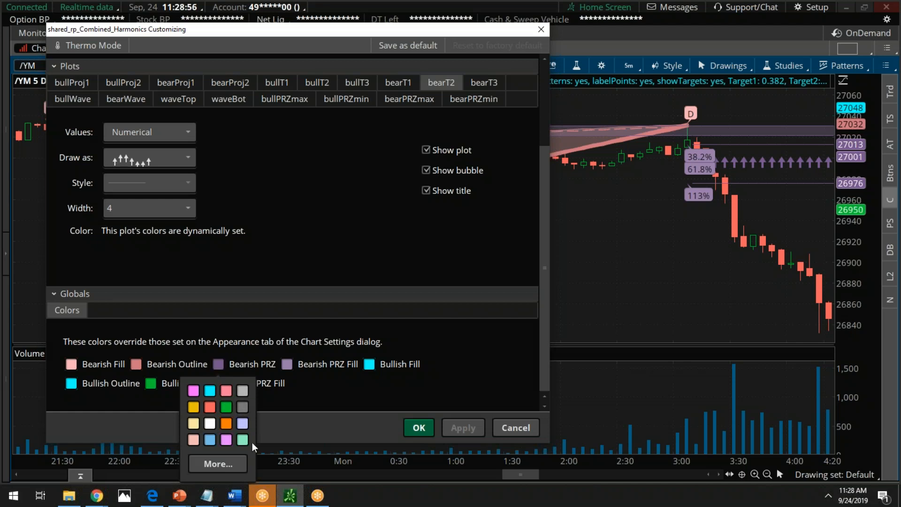
Step: Set the Bearish PRZ override to mint green and apply it to the chart
click(227, 407)
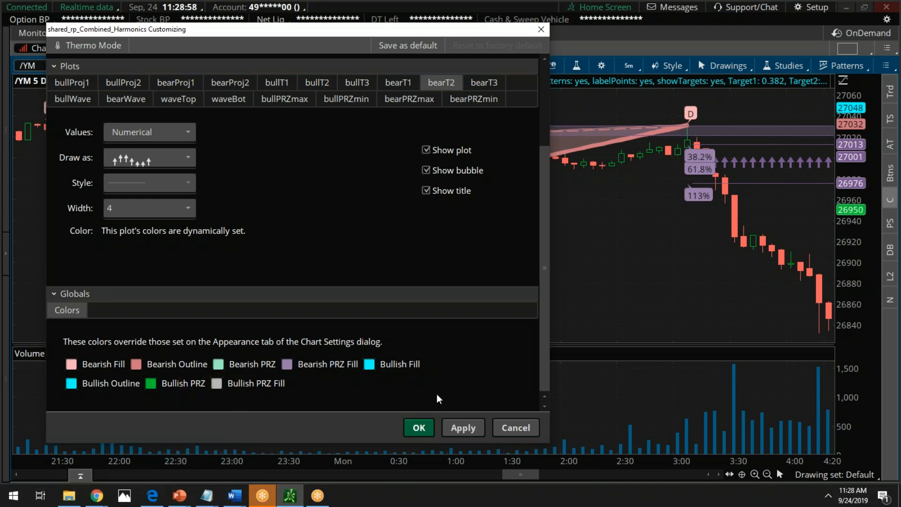
click(463, 428)
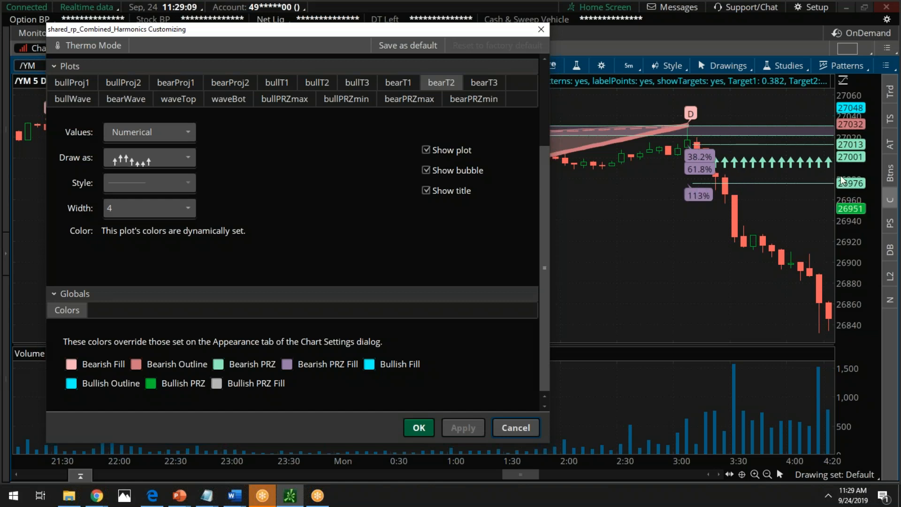
mouse_move(679, 192)
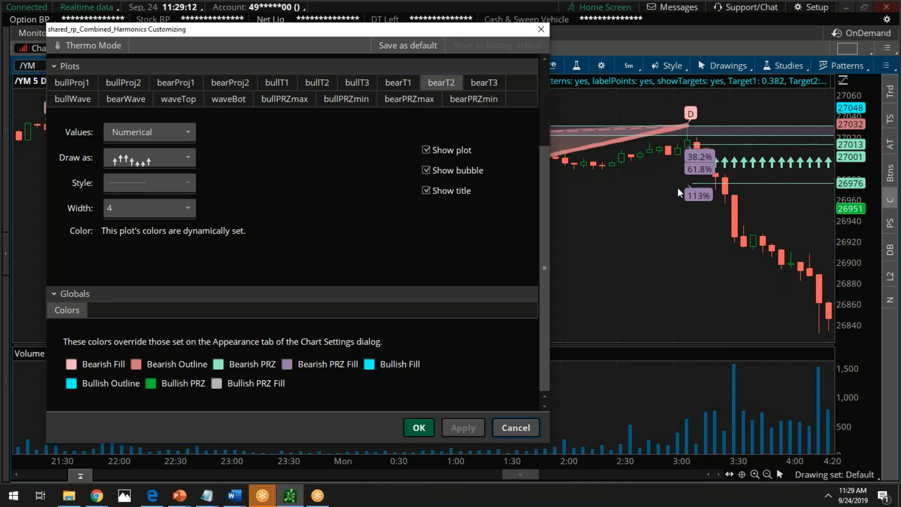
mouse_move(785, 183)
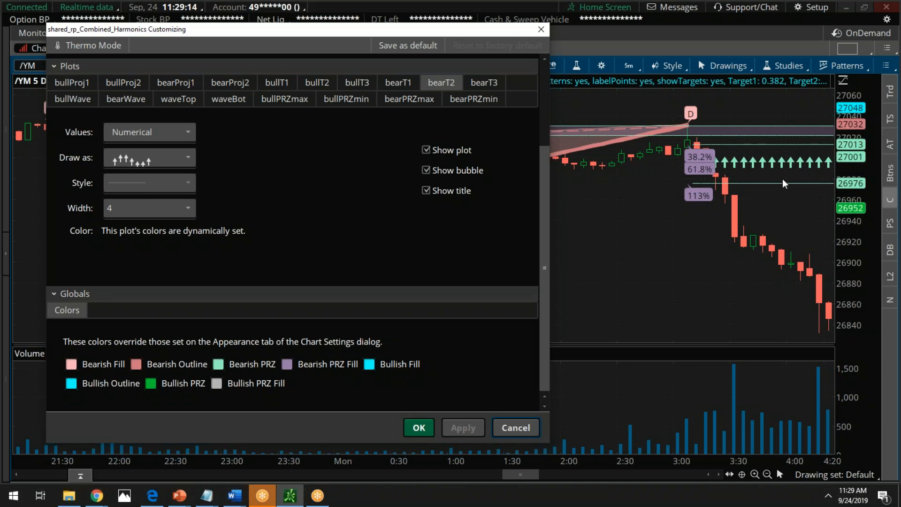
mouse_move(774, 152)
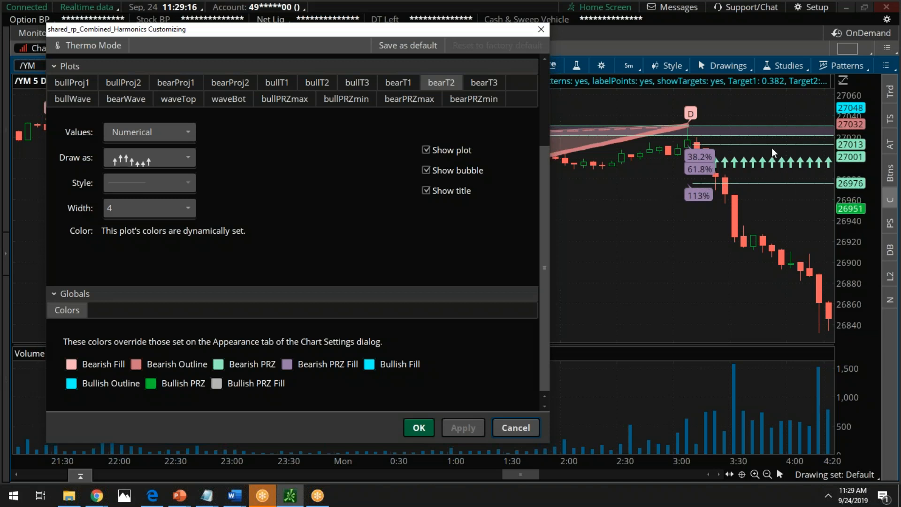
mouse_move(620, 226)
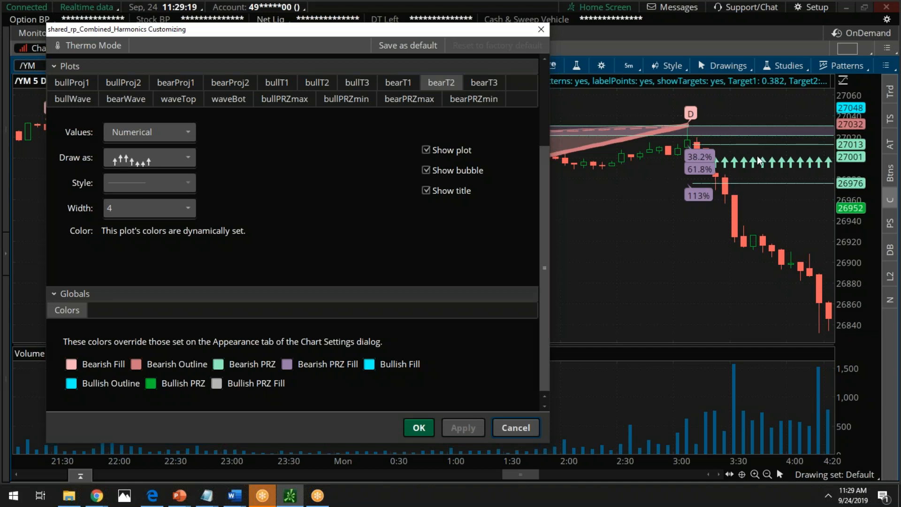
mouse_move(788, 183)
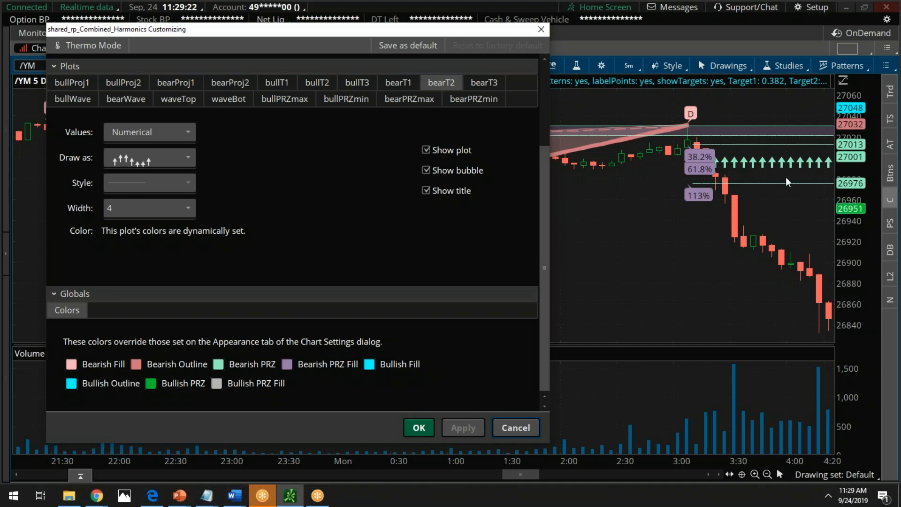
mouse_move(780, 196)
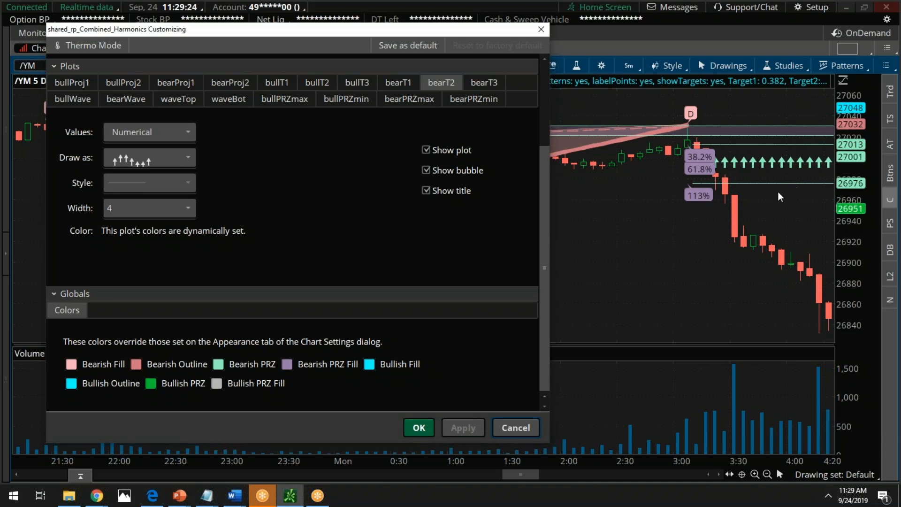
mouse_move(628, 161)
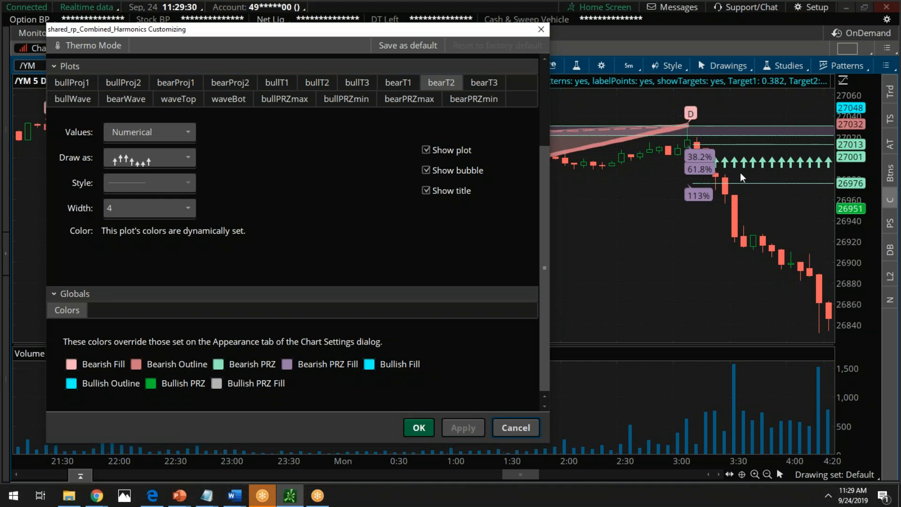
mouse_move(754, 171)
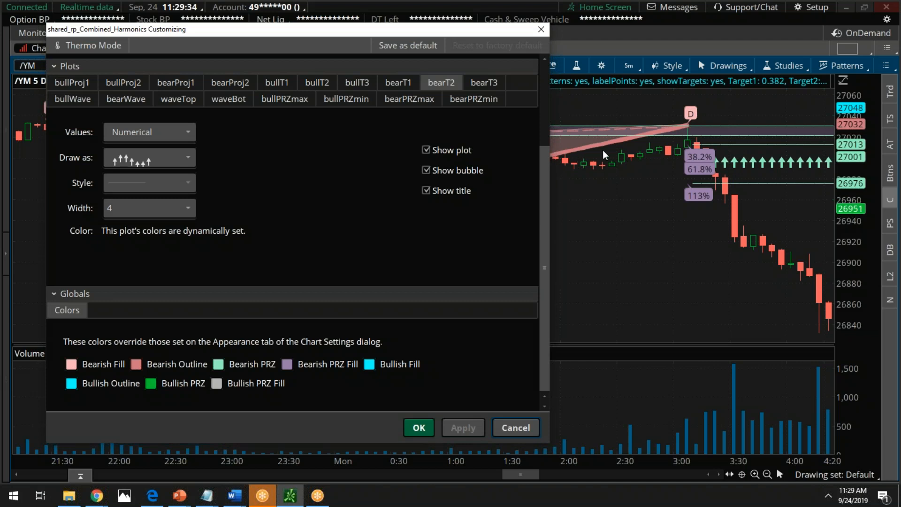
mouse_move(589, 204)
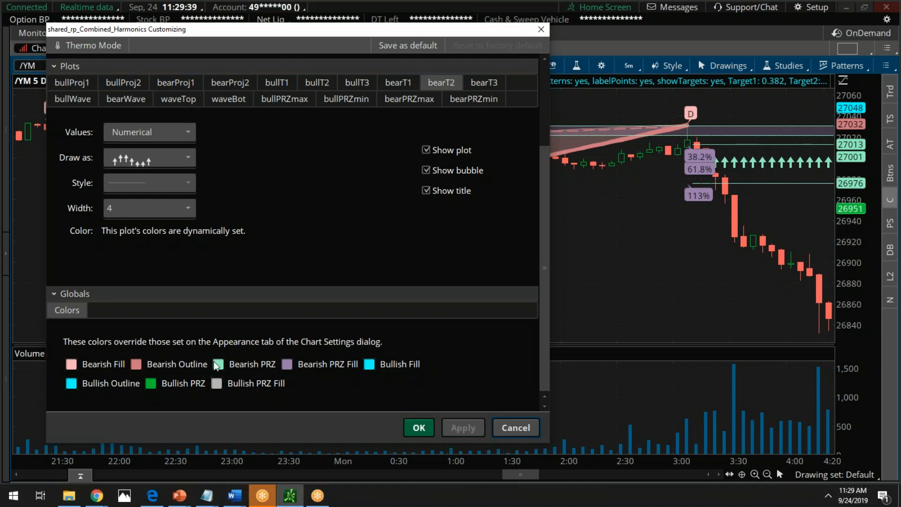
Step: Recolour Bearish PRZ light peach and apply, then set Bearish PRZ Fill light pink
click(216, 364)
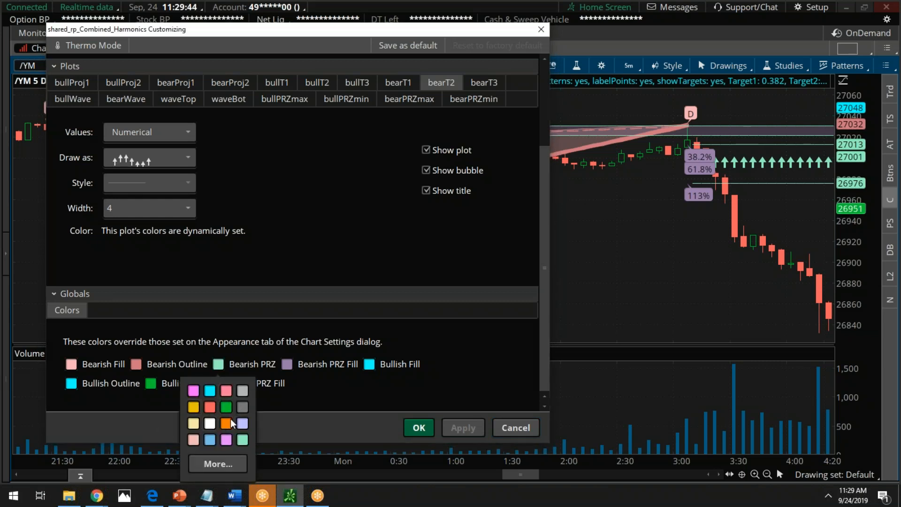
click(218, 424)
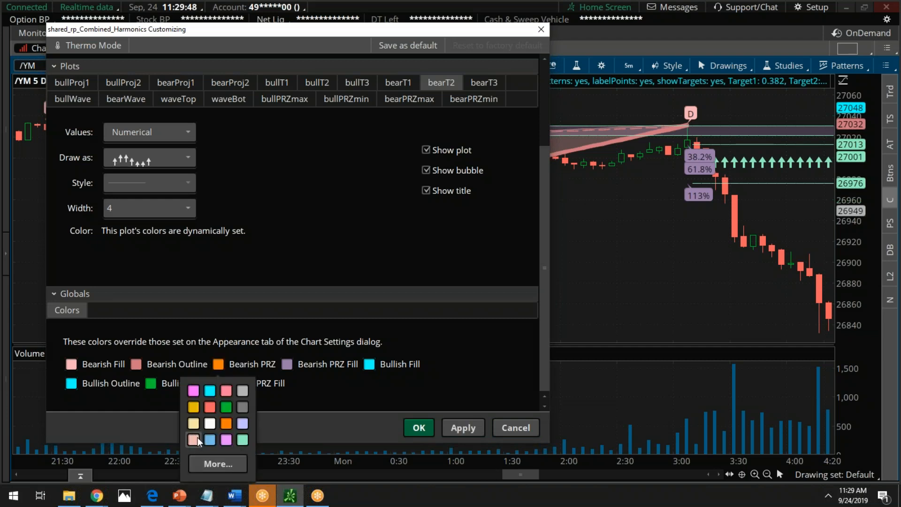
click(193, 440)
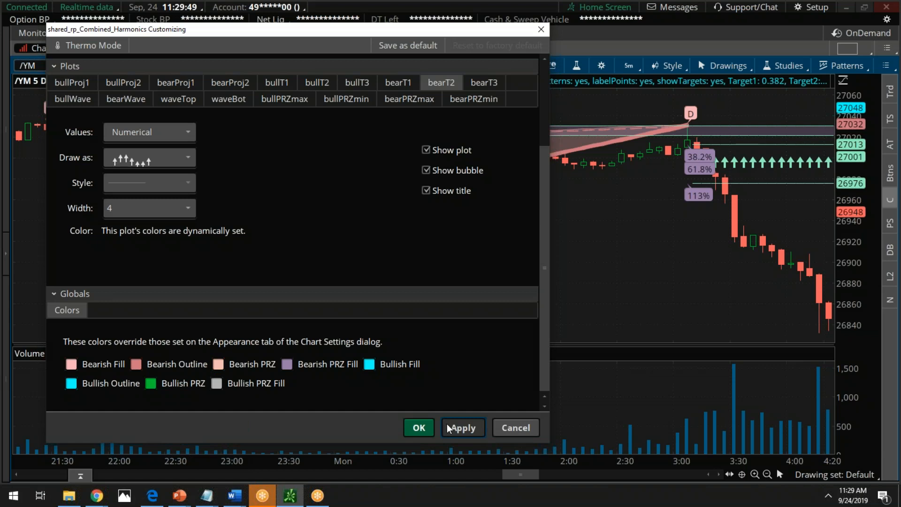
click(463, 428)
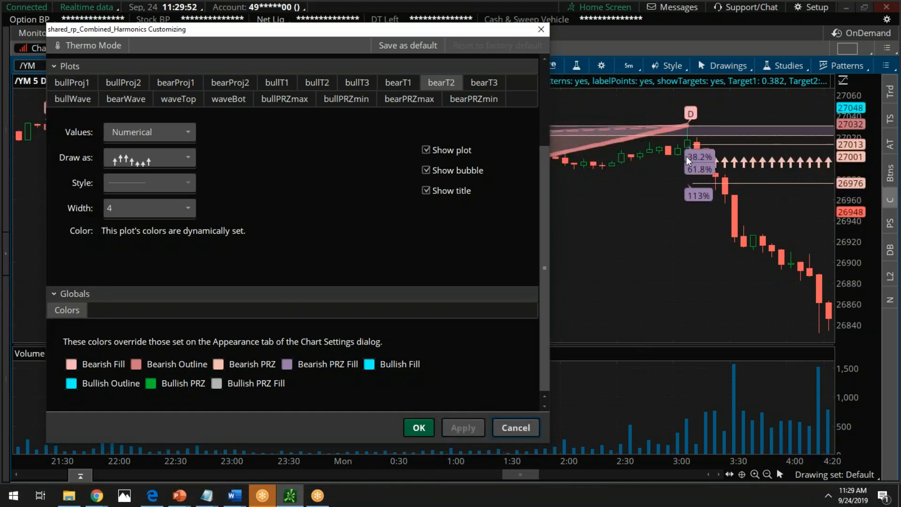
mouse_move(651, 138)
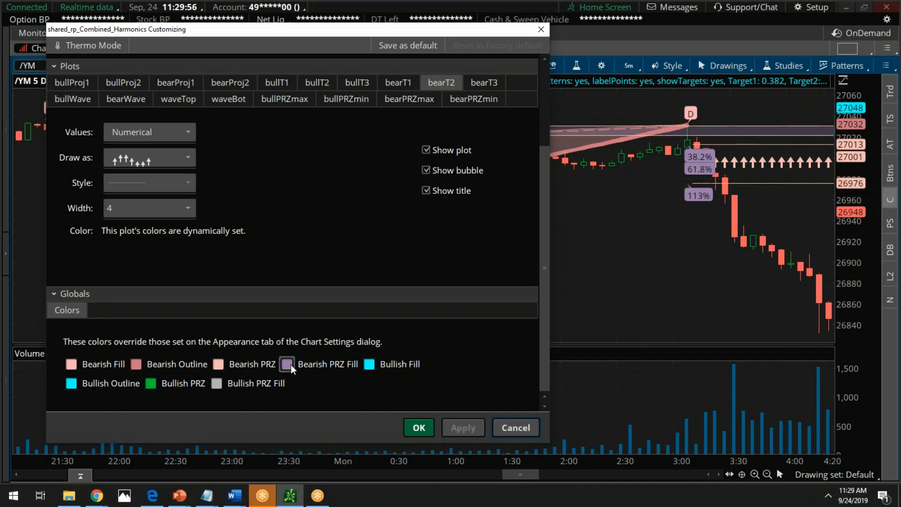
click(287, 363)
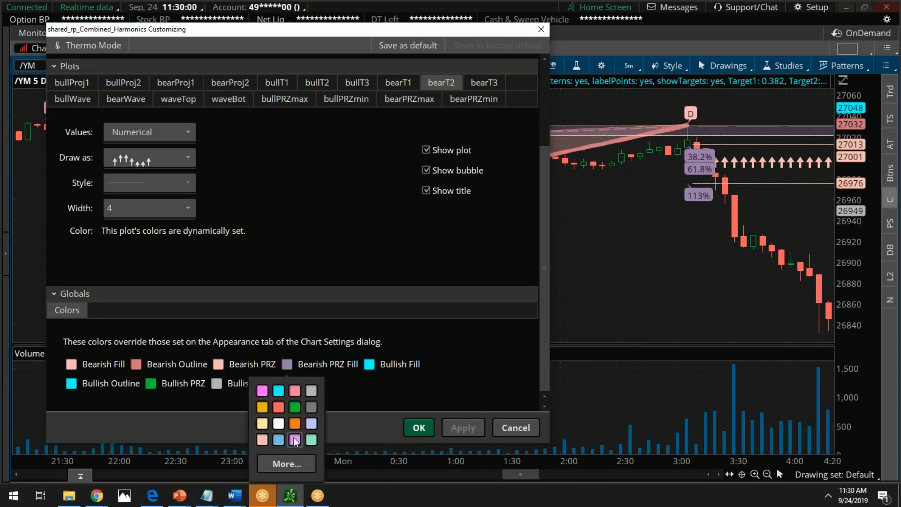
click(295, 440)
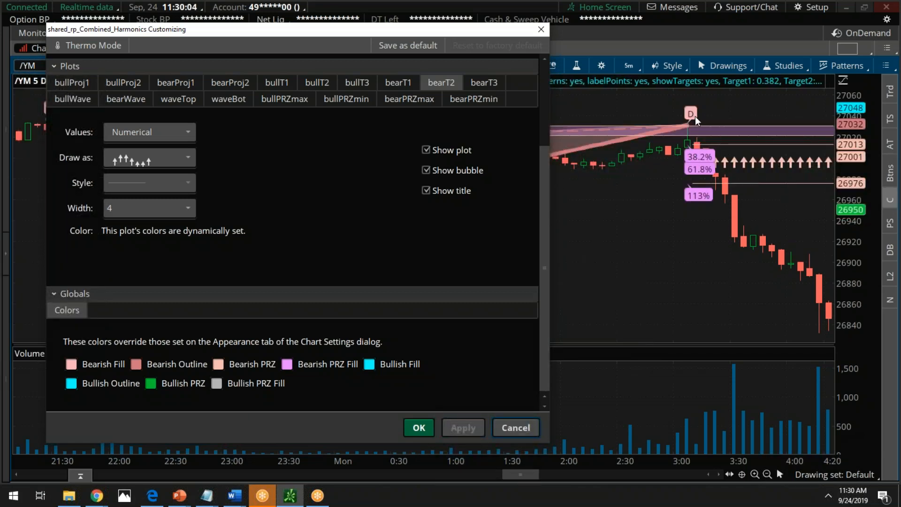
mouse_move(699, 171)
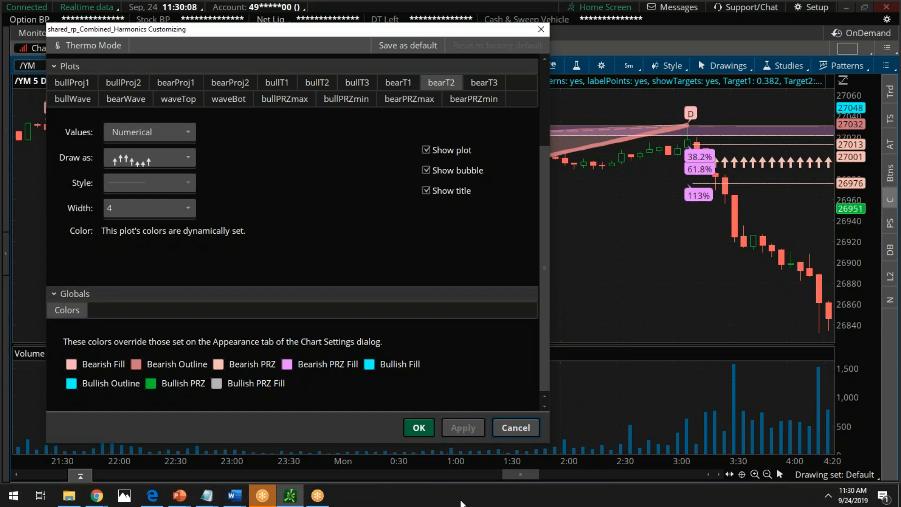
mouse_move(342, 410)
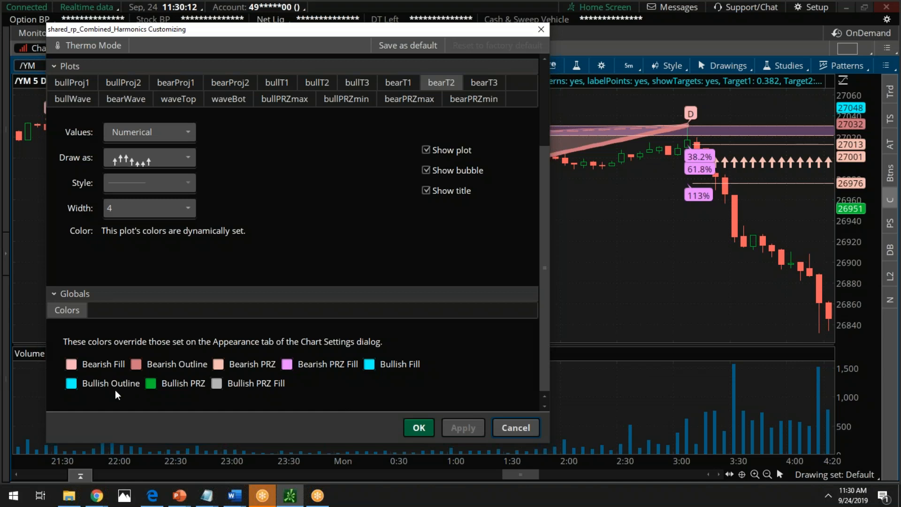
Step: Set the Bearish Outline colour override to a bright salmon red and apply it to the chart
click(70, 383)
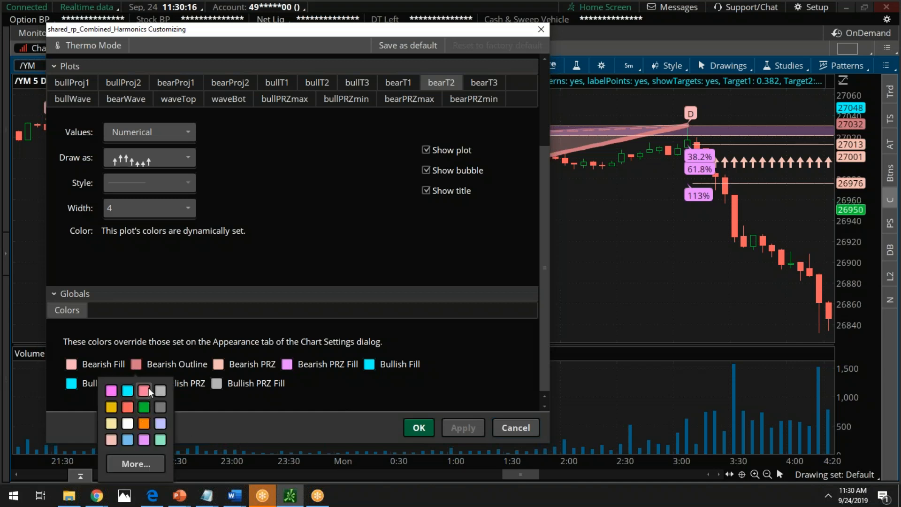
click(143, 390)
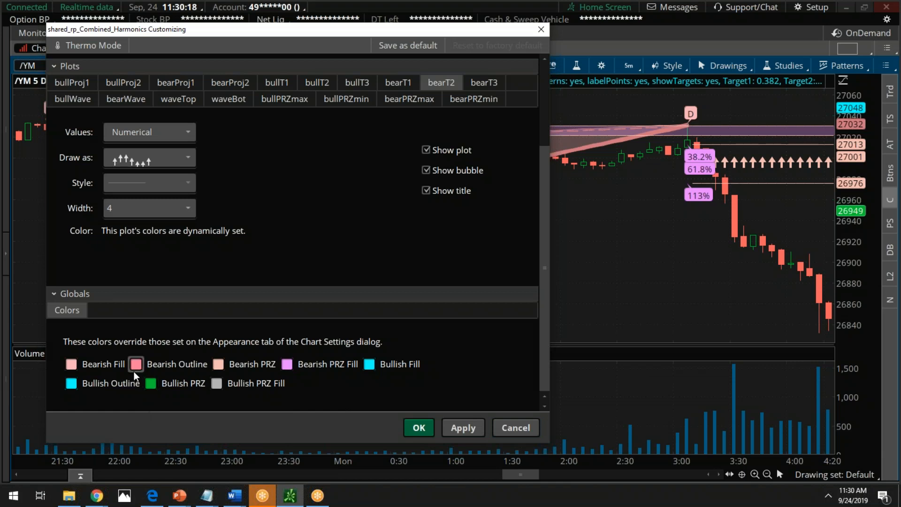
click(135, 364)
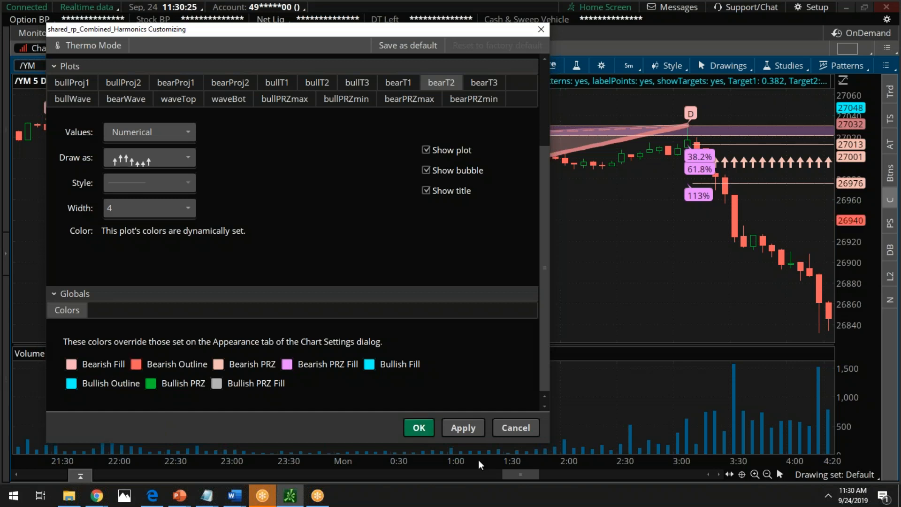
click(463, 428)
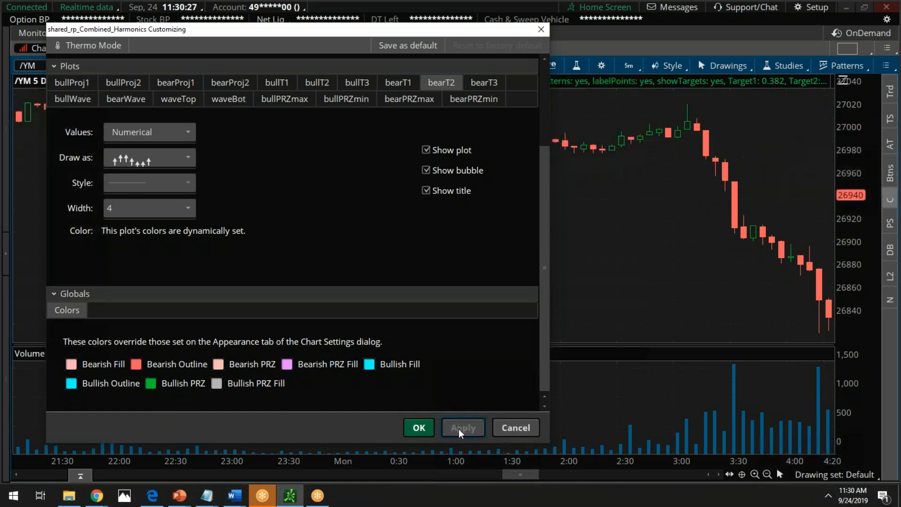
click(462, 428)
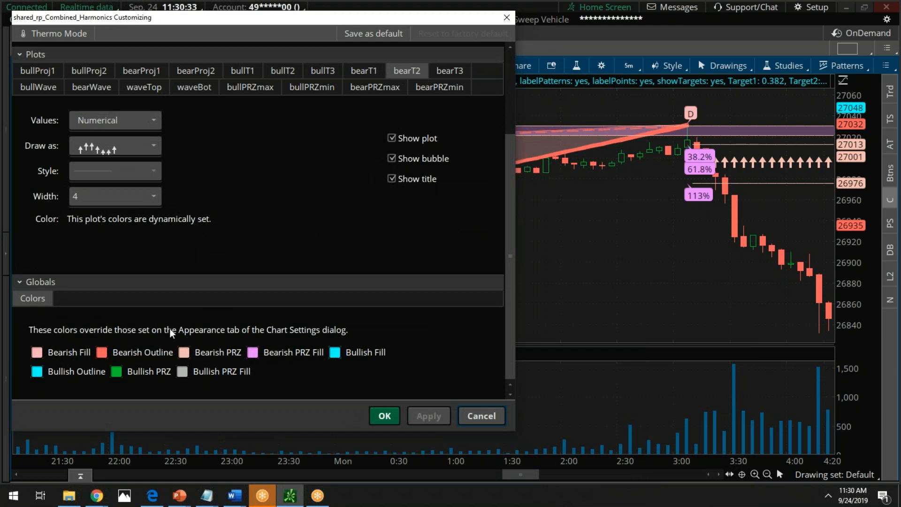
Step: Set the Bearish Fill colour to red-orange to match the outline and apply it
click(36, 352)
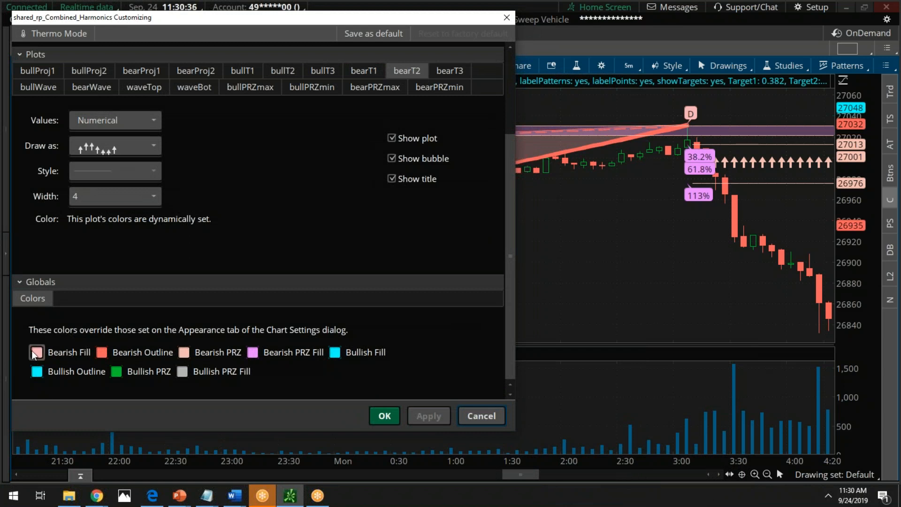
click(37, 352)
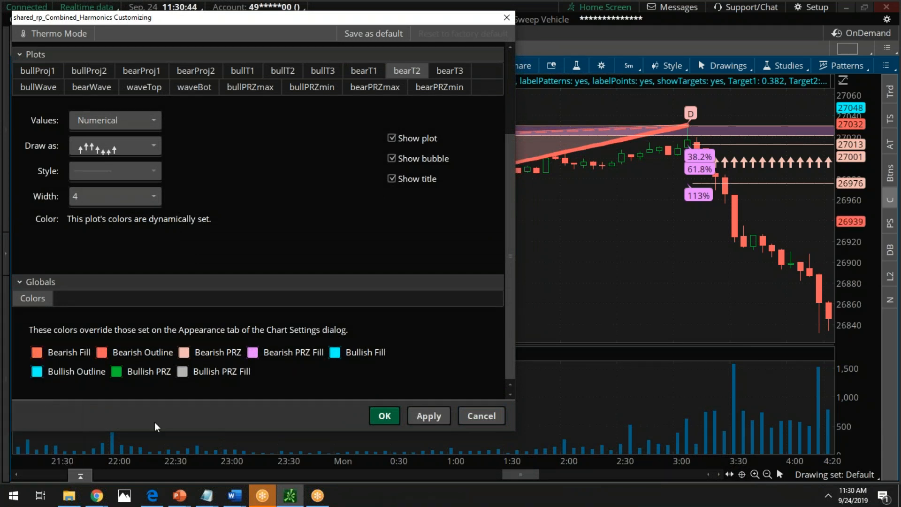
click(428, 415)
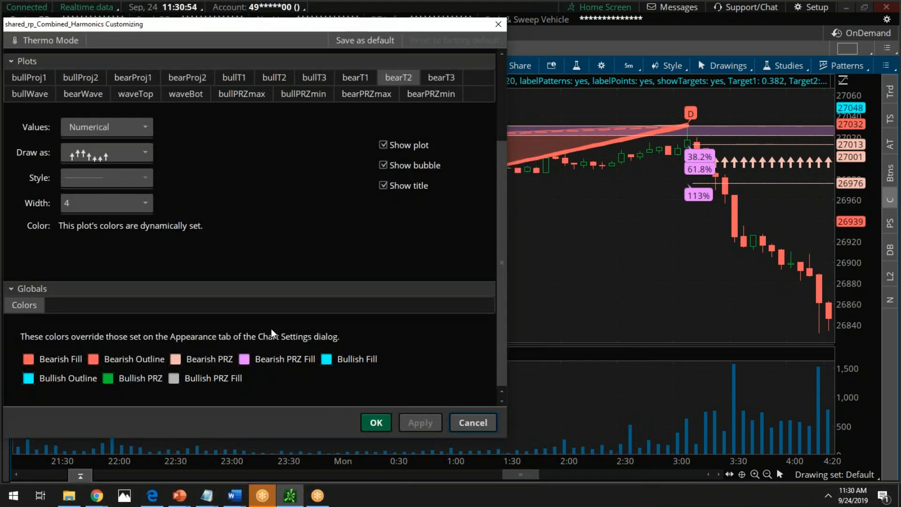
mouse_move(280, 312)
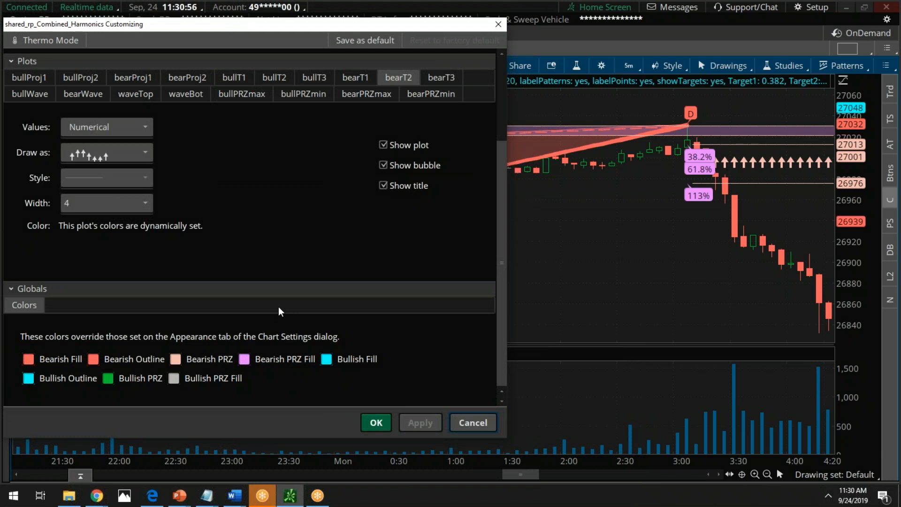
mouse_move(295, 366)
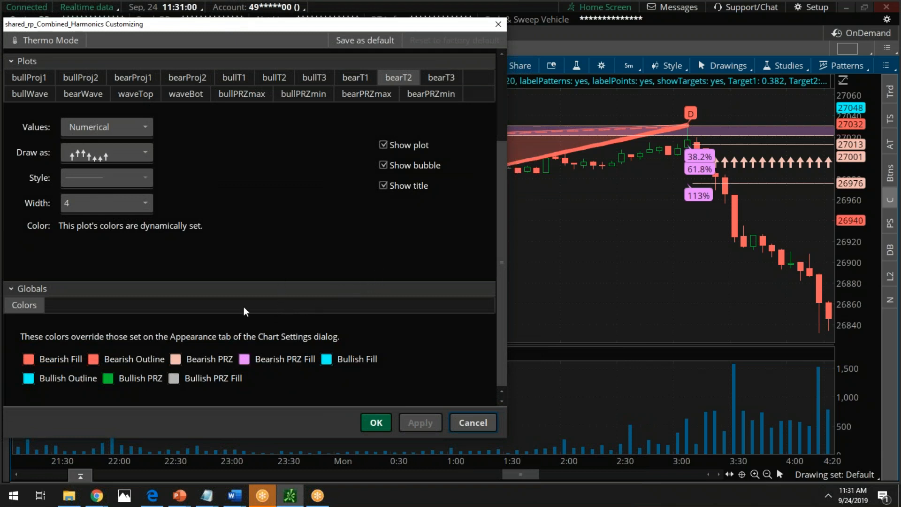
mouse_move(424, 260)
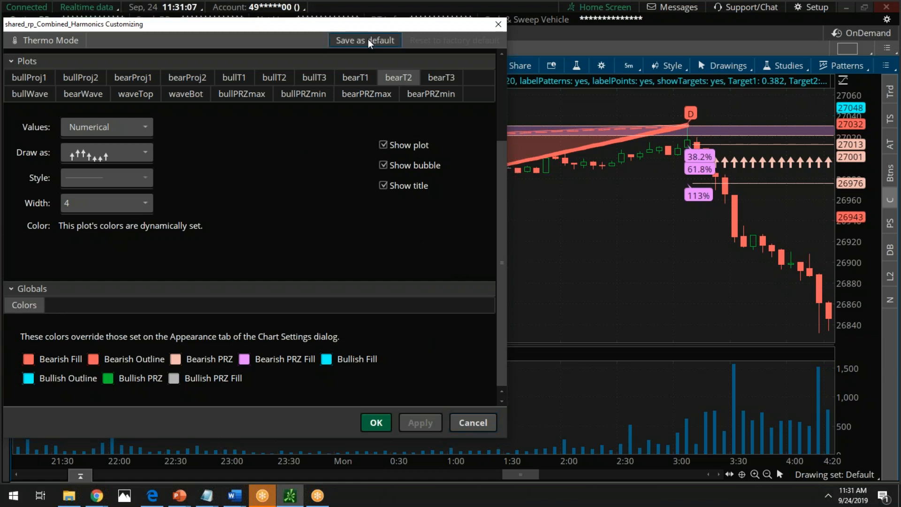
mouse_move(381, 51)
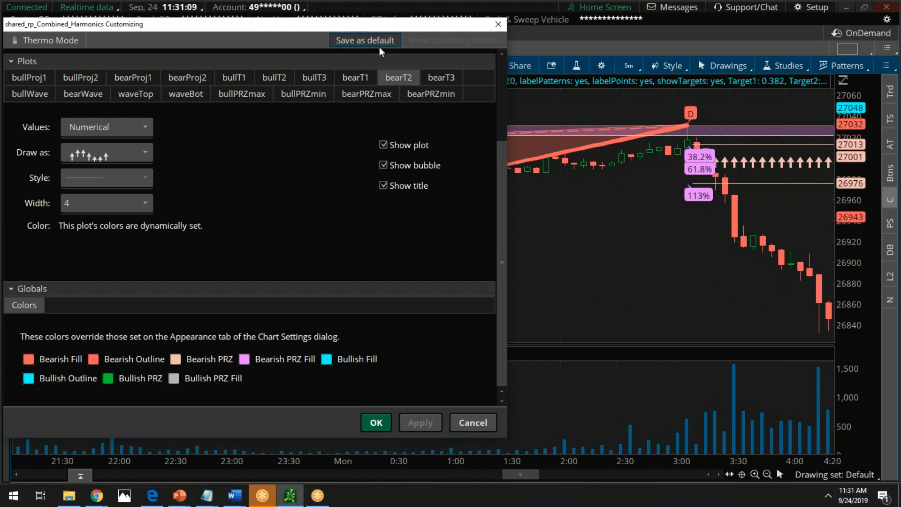
mouse_move(298, 186)
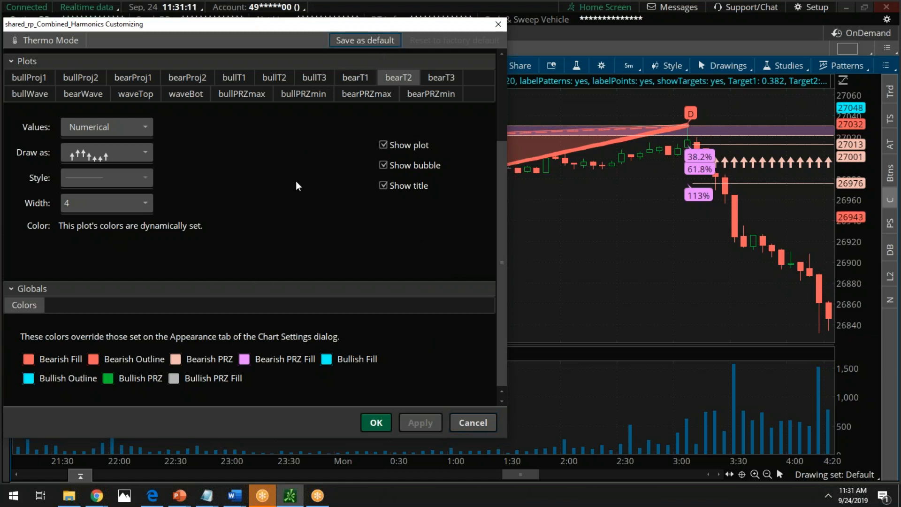
mouse_move(605, 138)
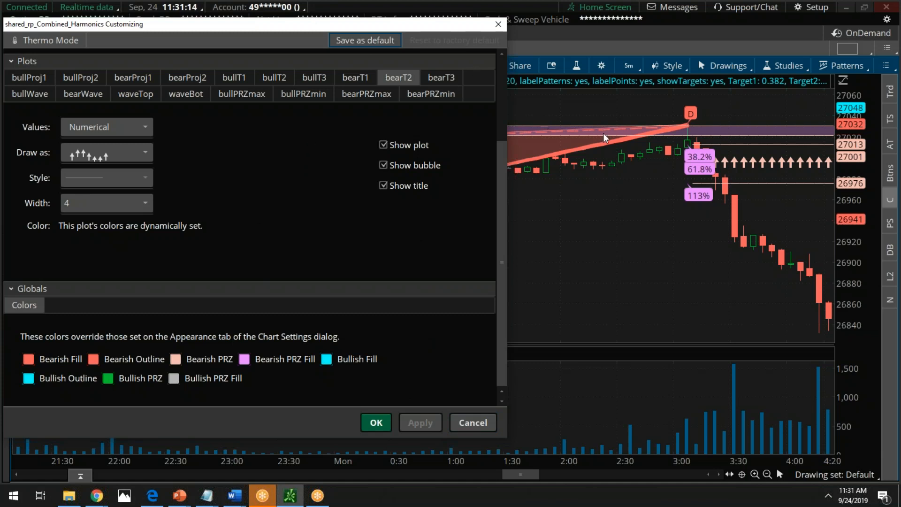
mouse_move(404, 129)
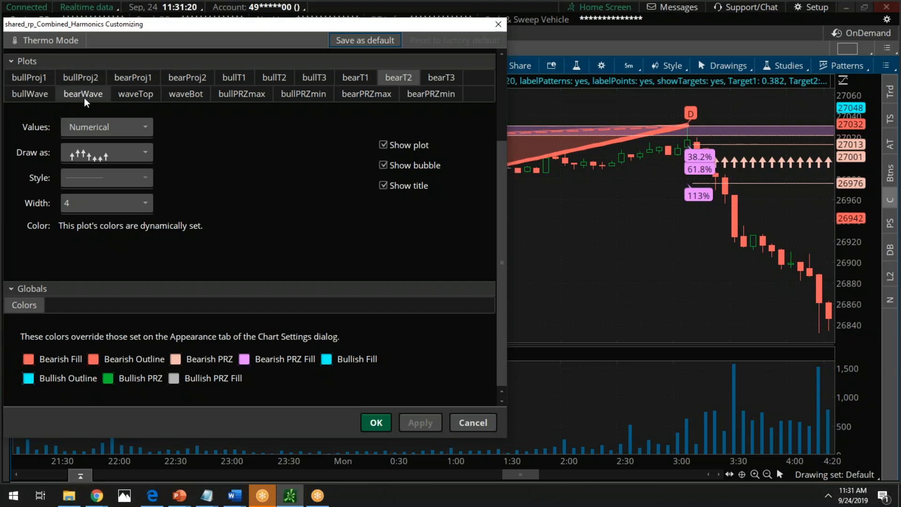
mouse_move(94, 99)
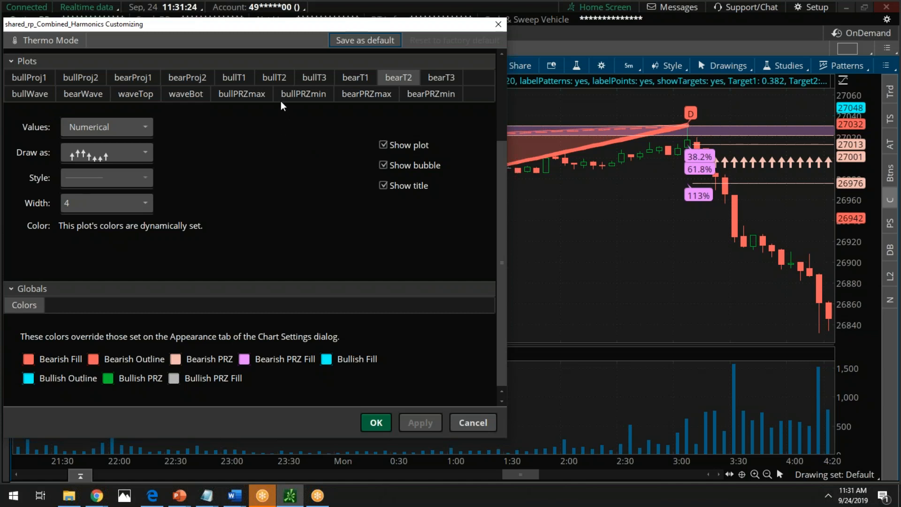
mouse_move(304, 94)
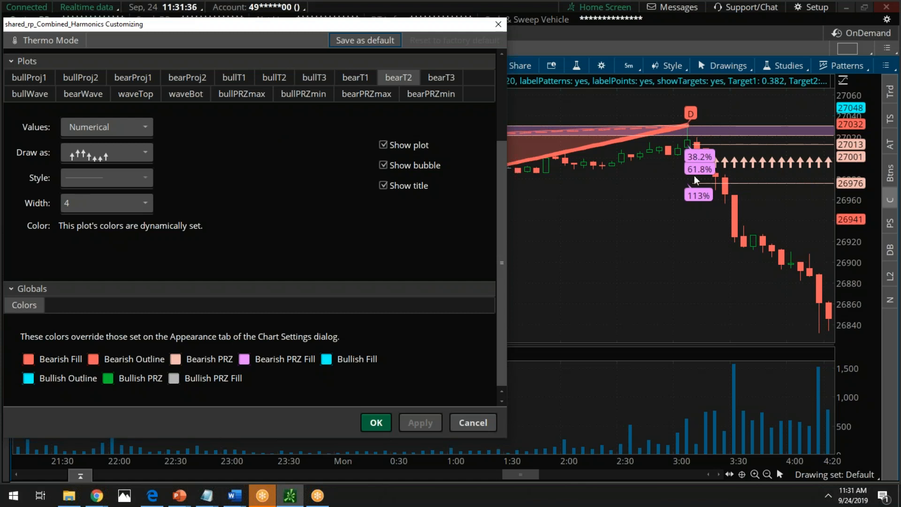
mouse_move(733, 142)
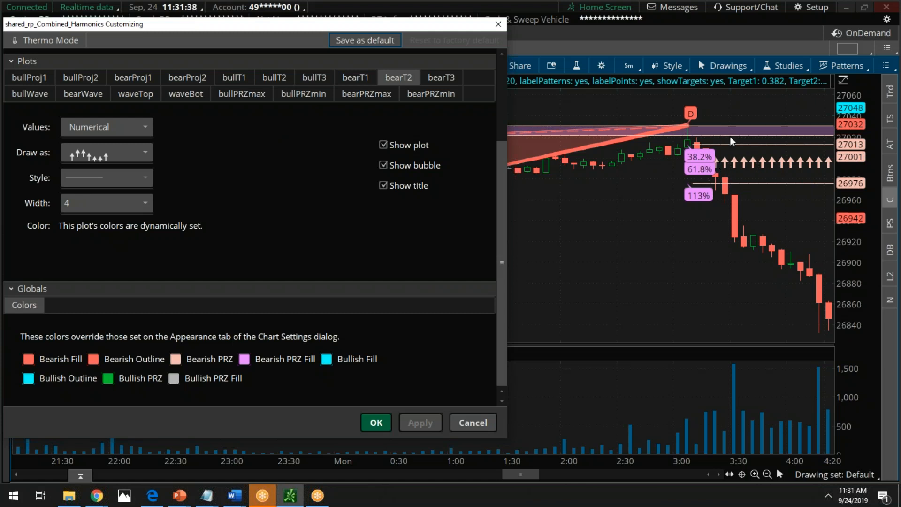
mouse_move(688, 121)
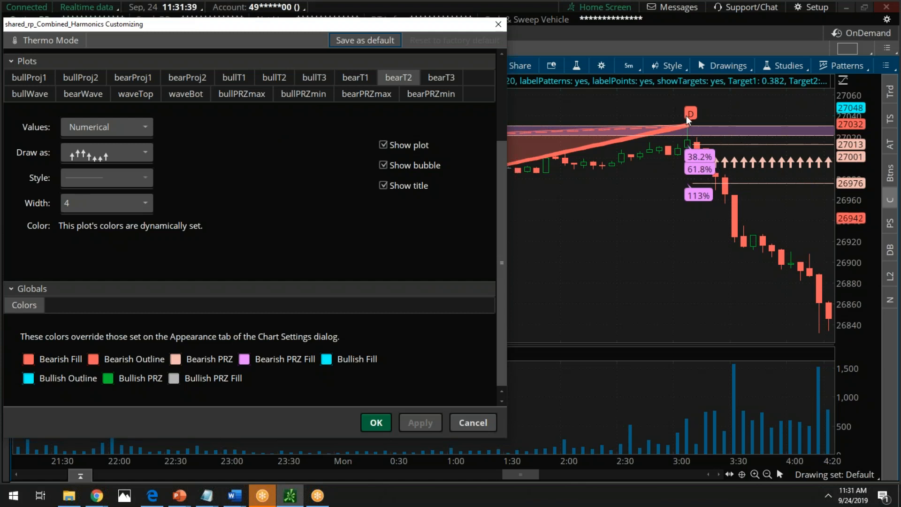
mouse_move(78, 463)
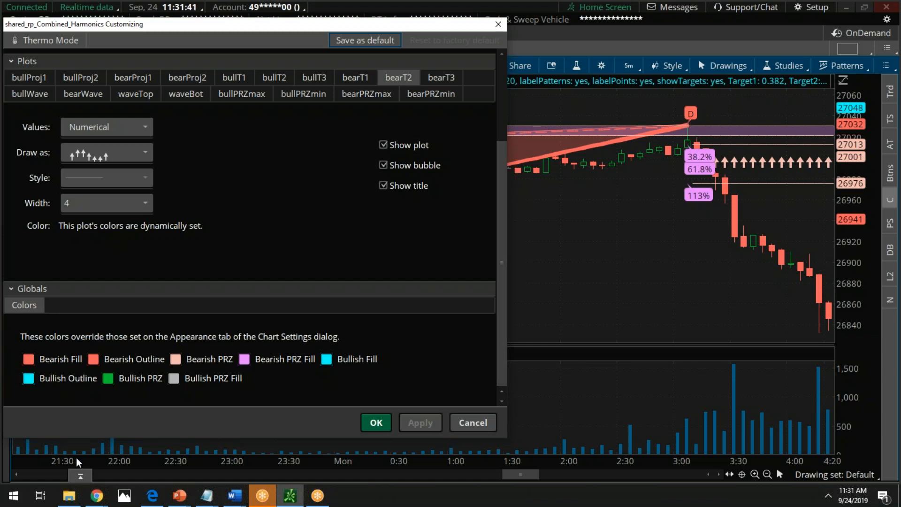
mouse_move(213, 339)
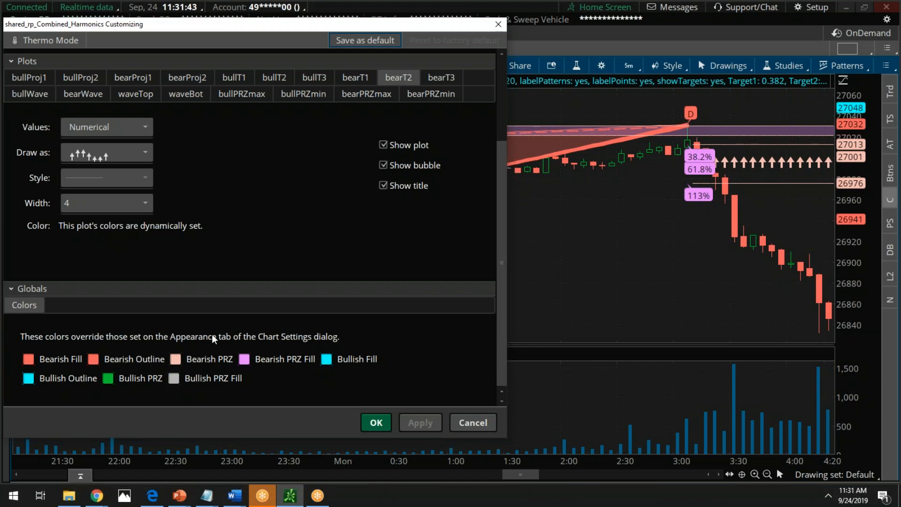
Step: Apply the bearT2 targets drawn as width-4 white arrows to the YM chart
click(175, 358)
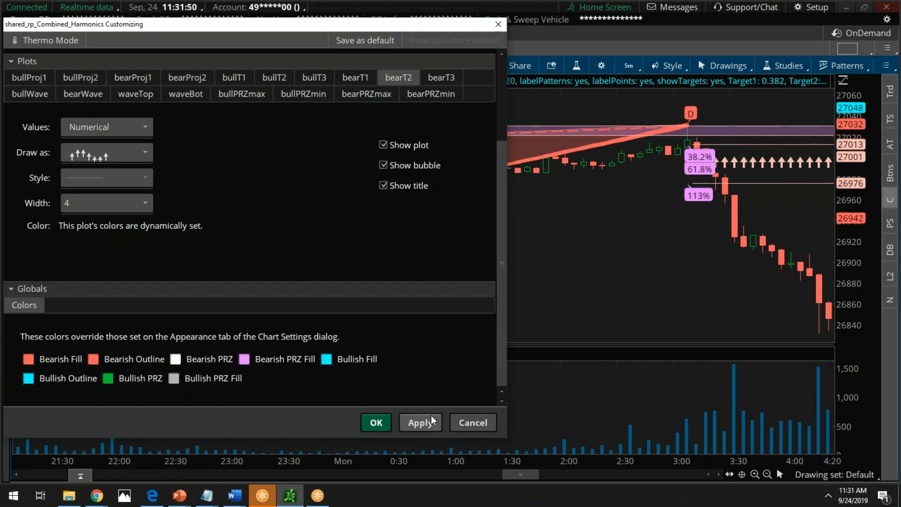
click(420, 422)
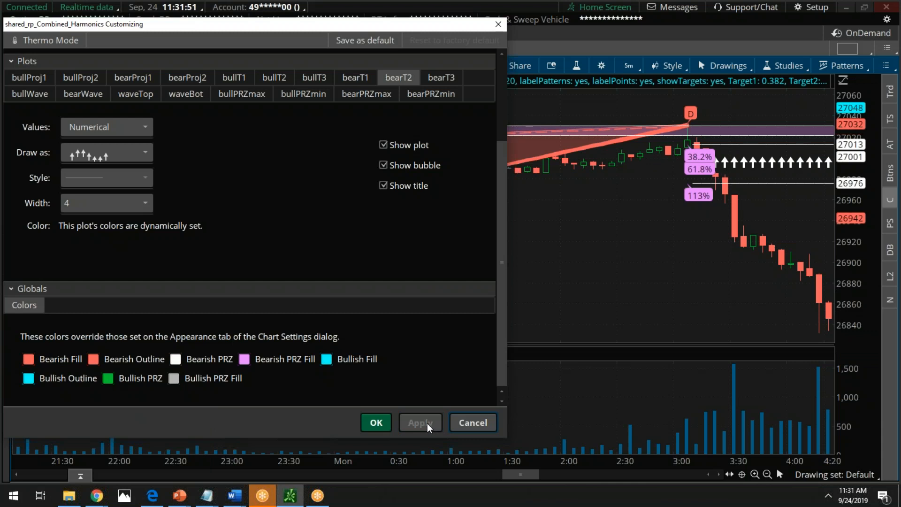
mouse_move(488, 444)
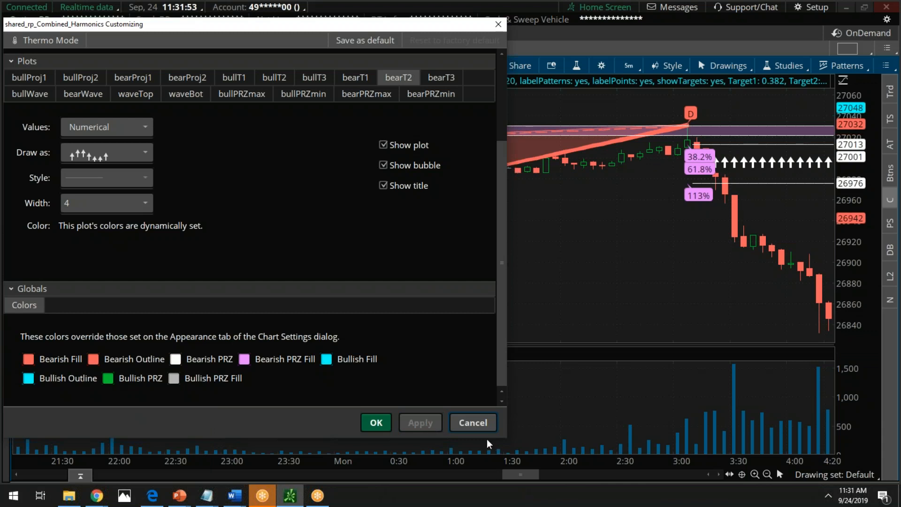
mouse_move(550, 207)
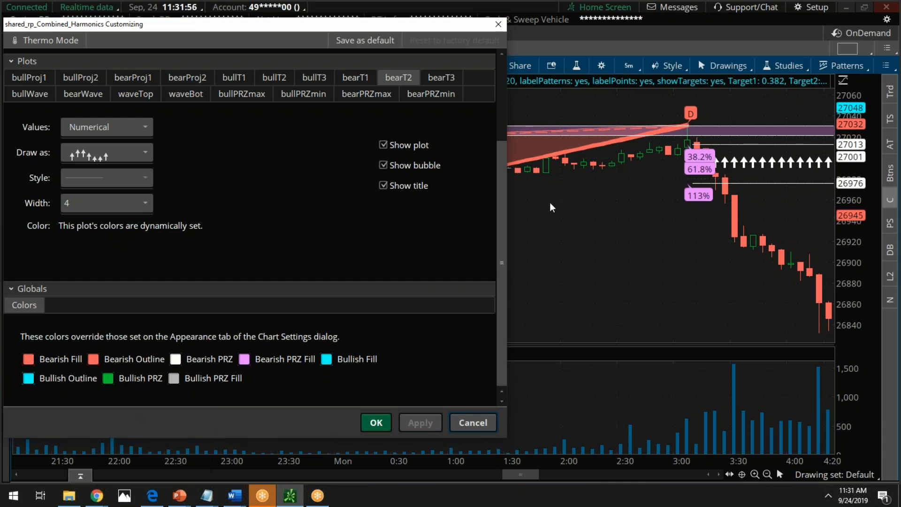
mouse_move(690, 162)
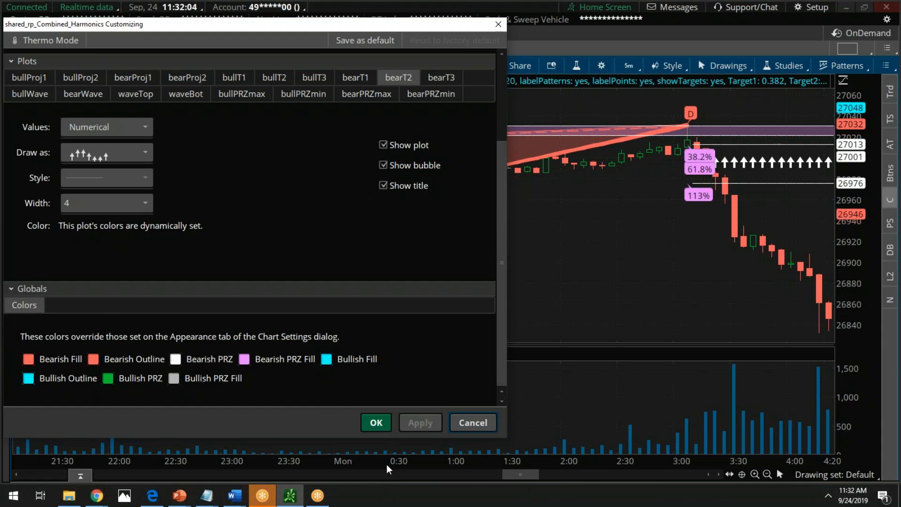
mouse_move(889, 230)
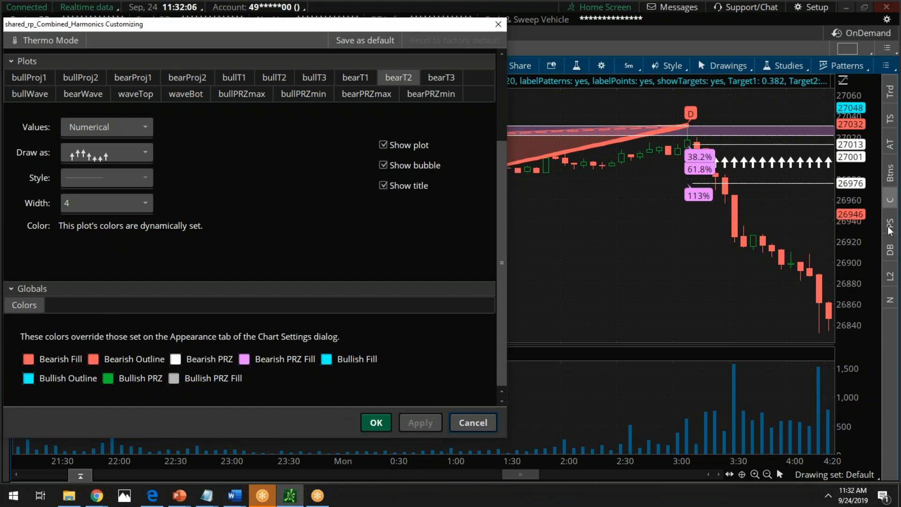
mouse_move(706, 237)
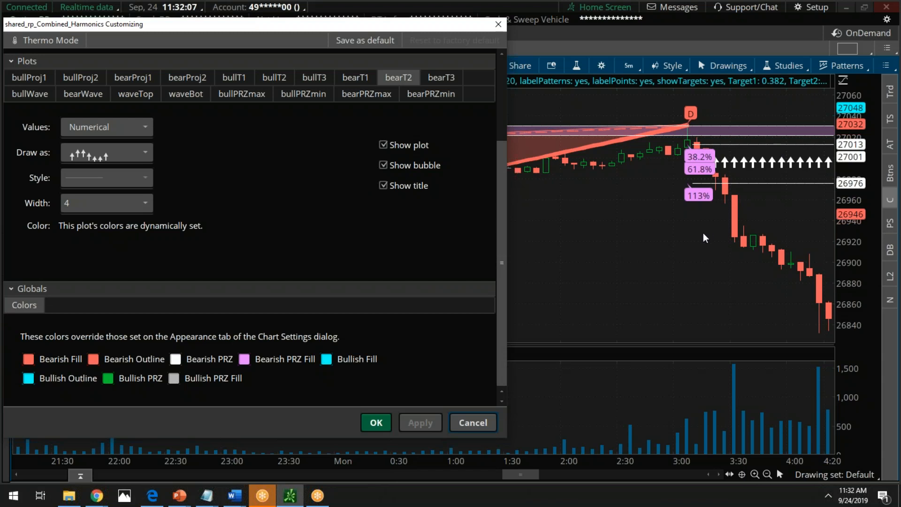
mouse_move(404, 400)
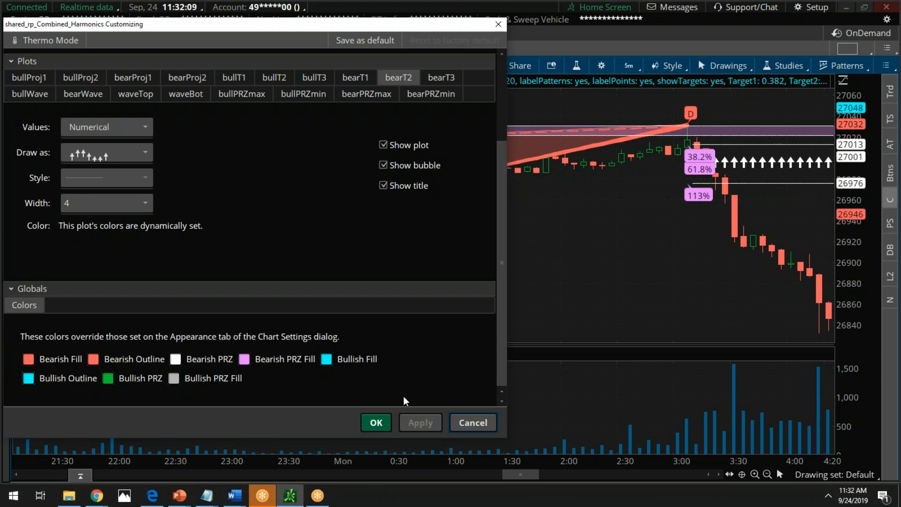
Step: Confirm the Combined Harmonics settings with OK, leaving the red Bat pattern and white targets on the 5-minute chart
click(375, 423)
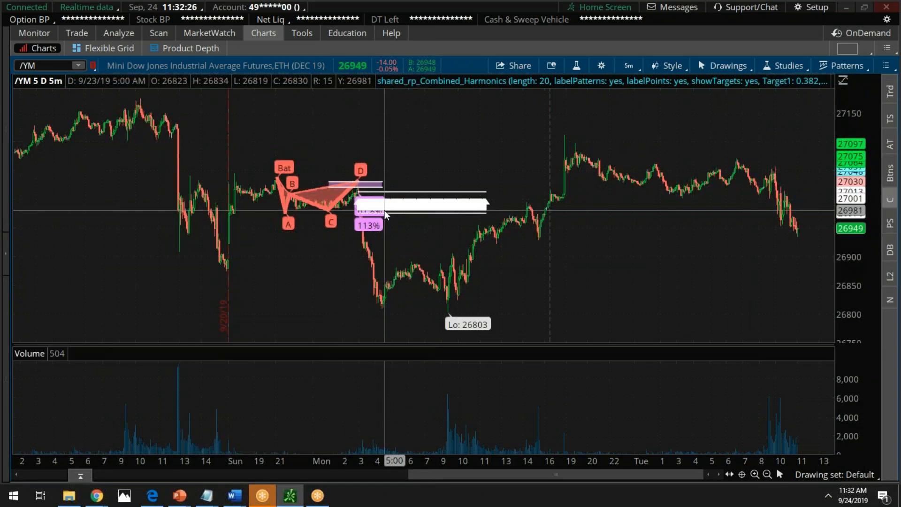
mouse_move(626, 362)
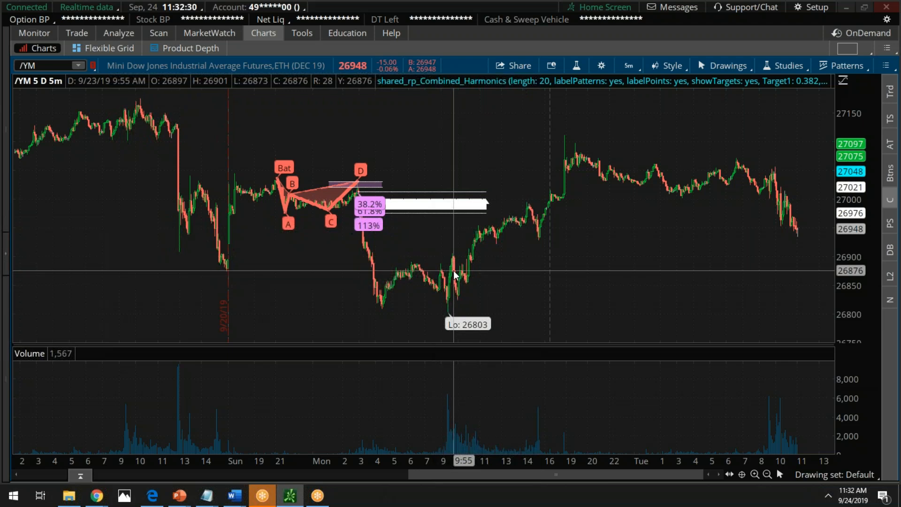
mouse_move(396, 224)
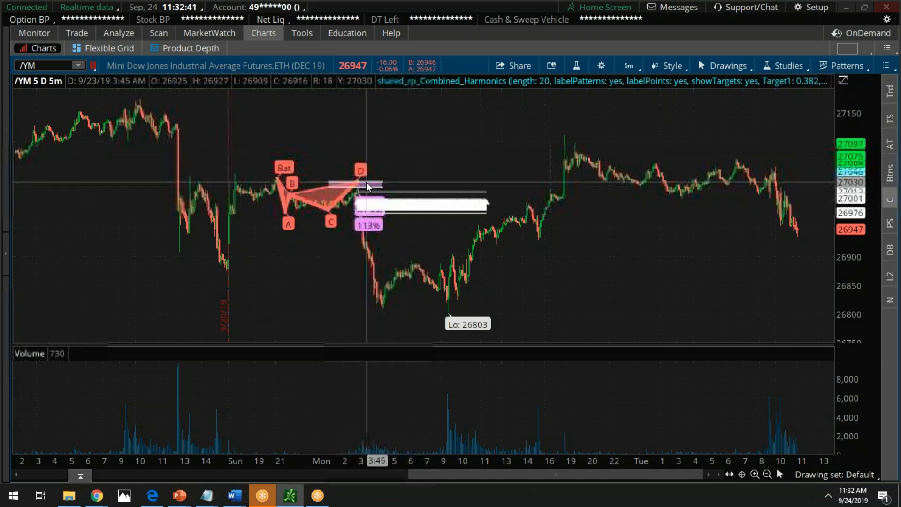
mouse_move(265, 318)
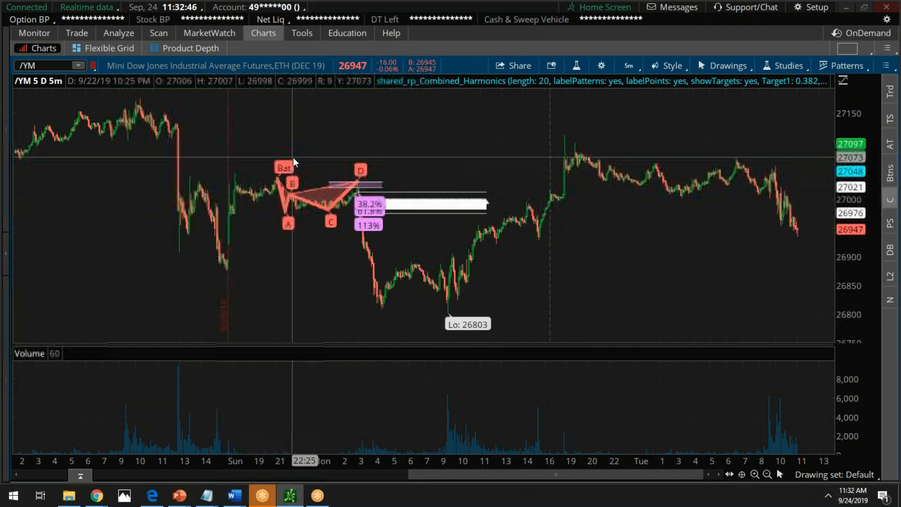
mouse_move(679, 162)
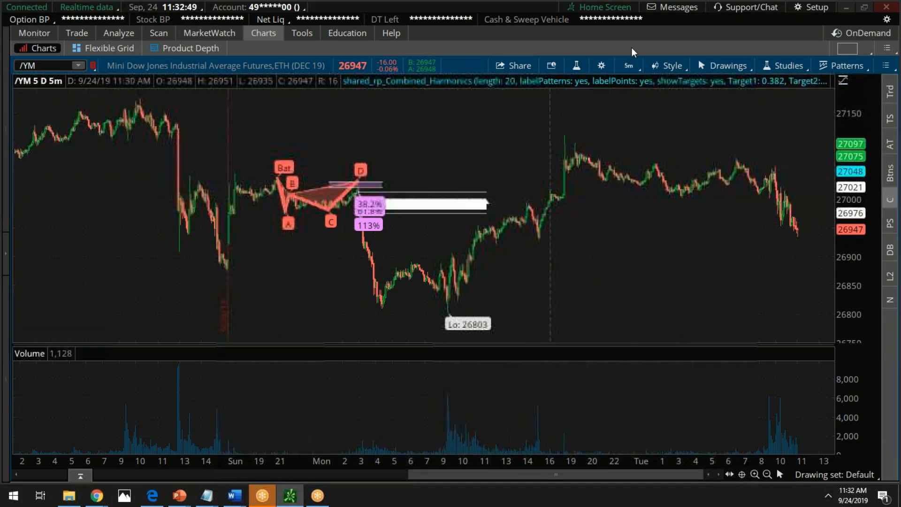
Step: Switch the YM chart to the 10 D : 30m timeframe from Favorites, revealing the cyan Butterfly pattern
click(626, 65)
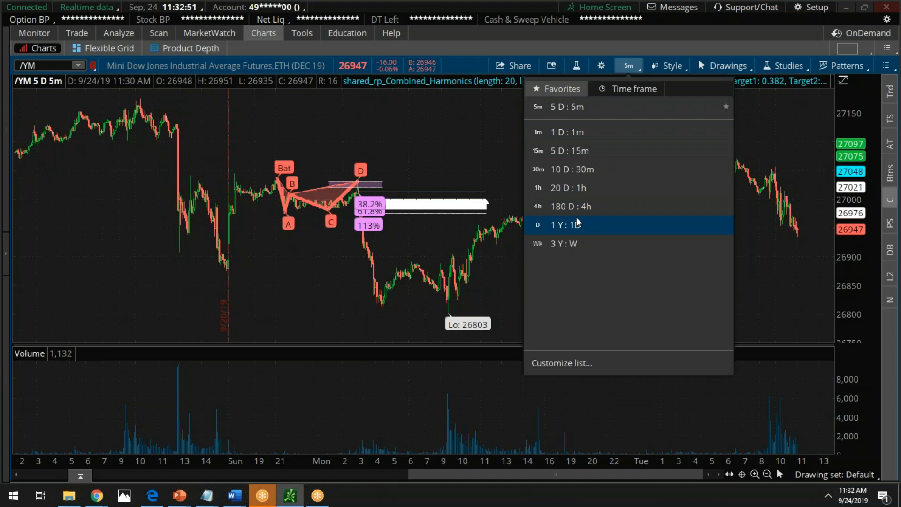
mouse_move(586, 188)
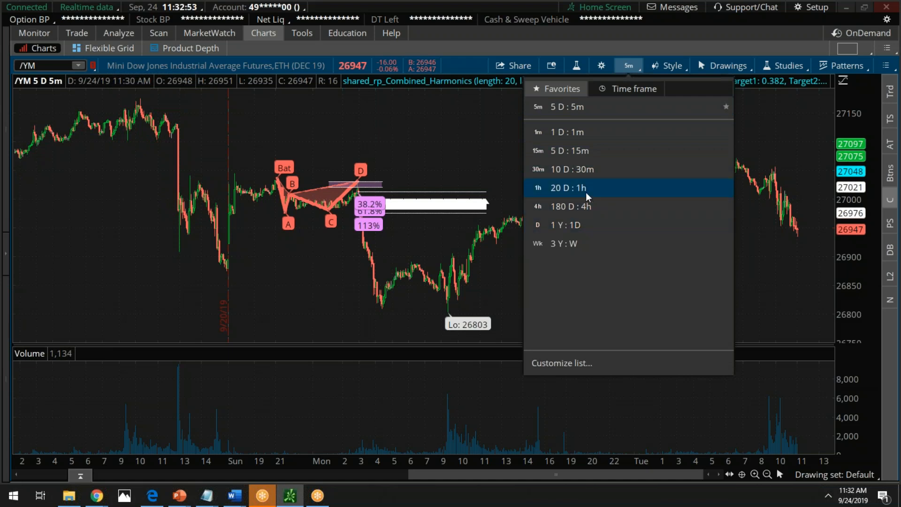
click(571, 169)
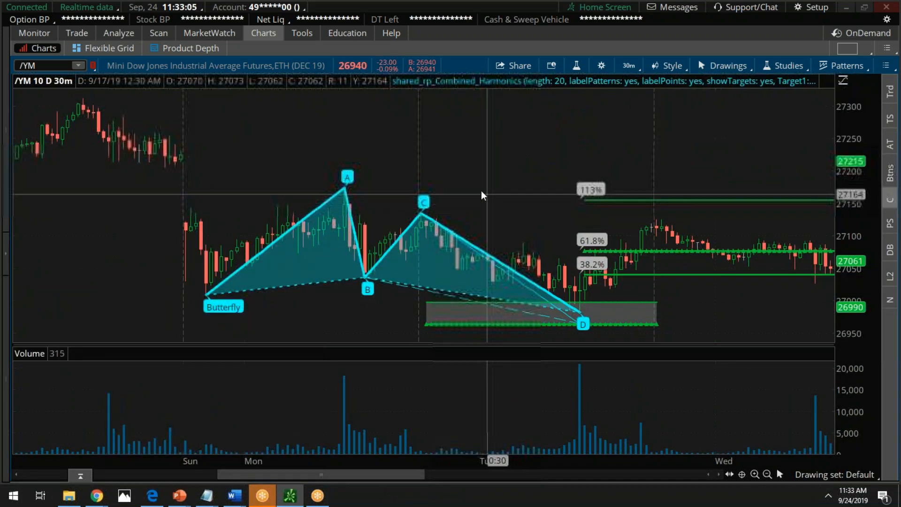
mouse_move(275, 250)
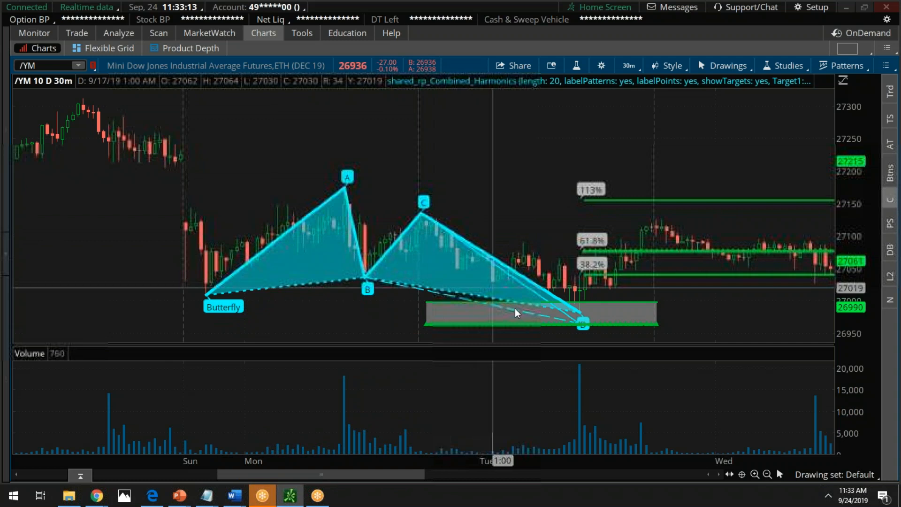
mouse_move(684, 257)
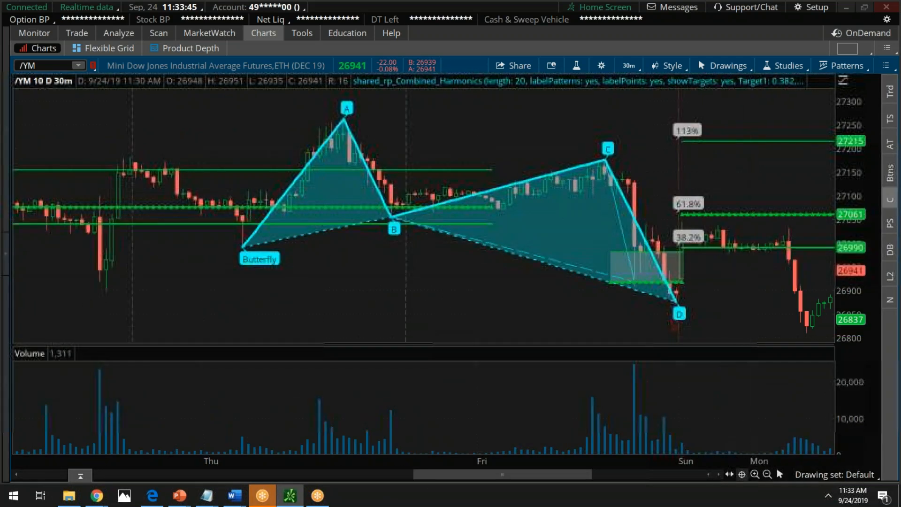
Step: Pan to the latest 30-minute bars to inspect the cyan Bat pattern, its grey PRZ box and green targets
click(766, 474)
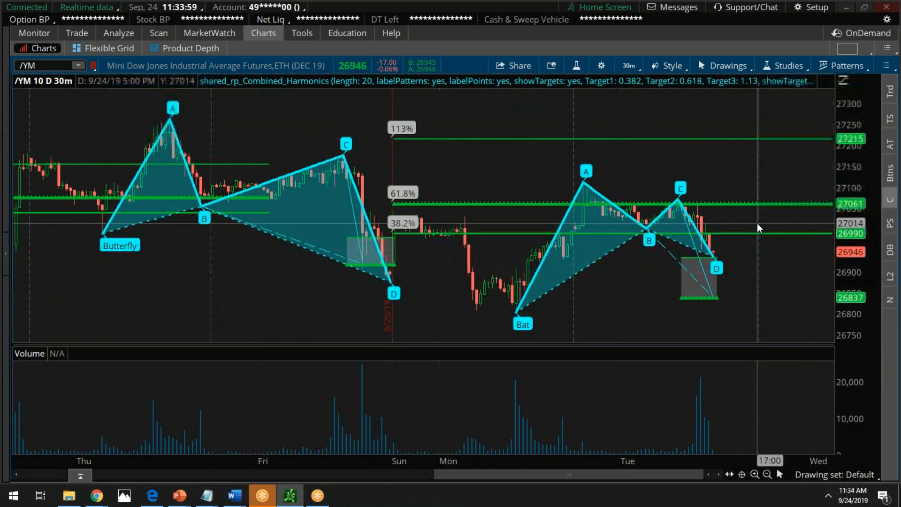
mouse_move(724, 268)
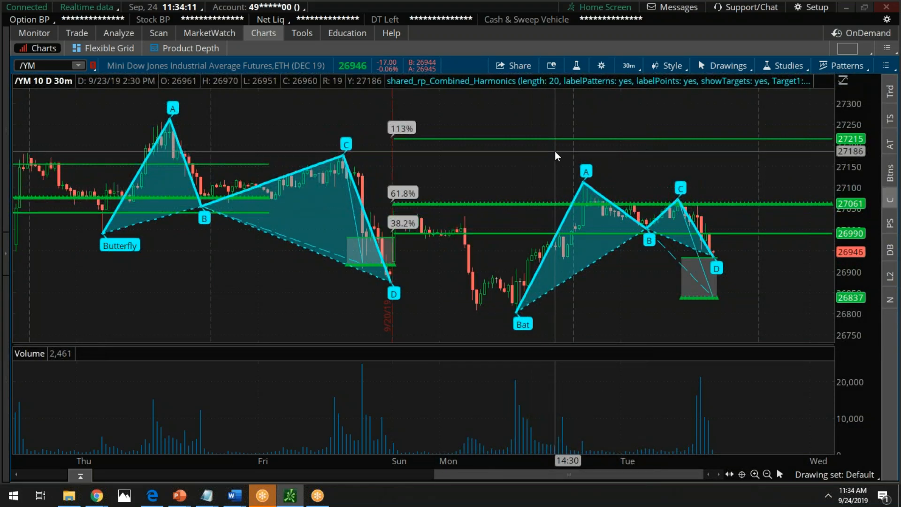
mouse_move(800, 283)
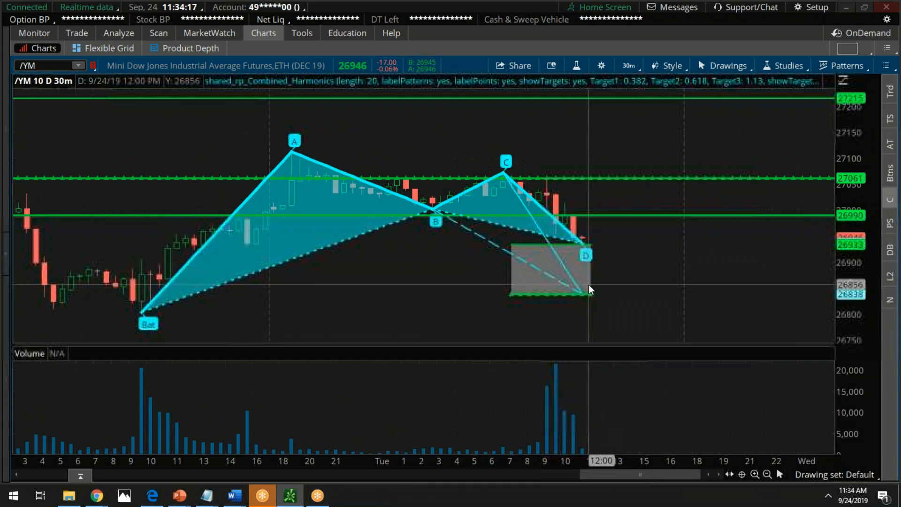
mouse_move(699, 274)
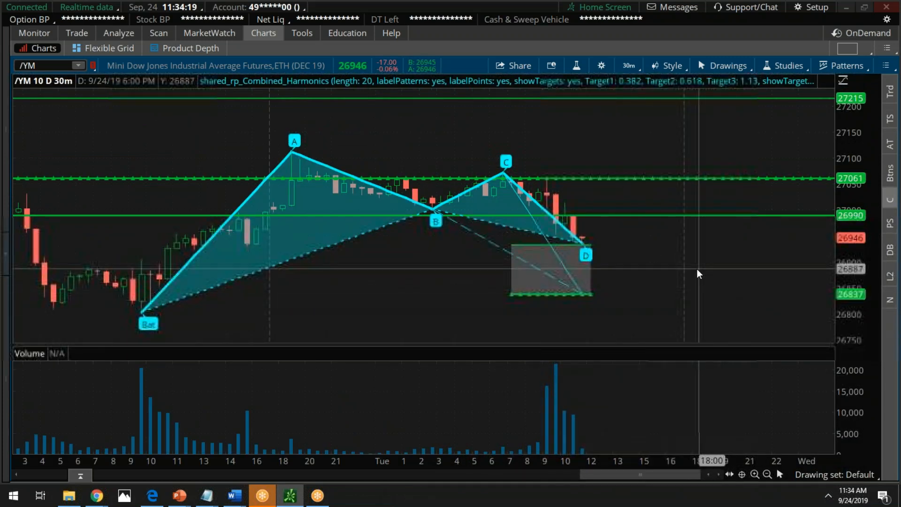
mouse_move(741, 203)
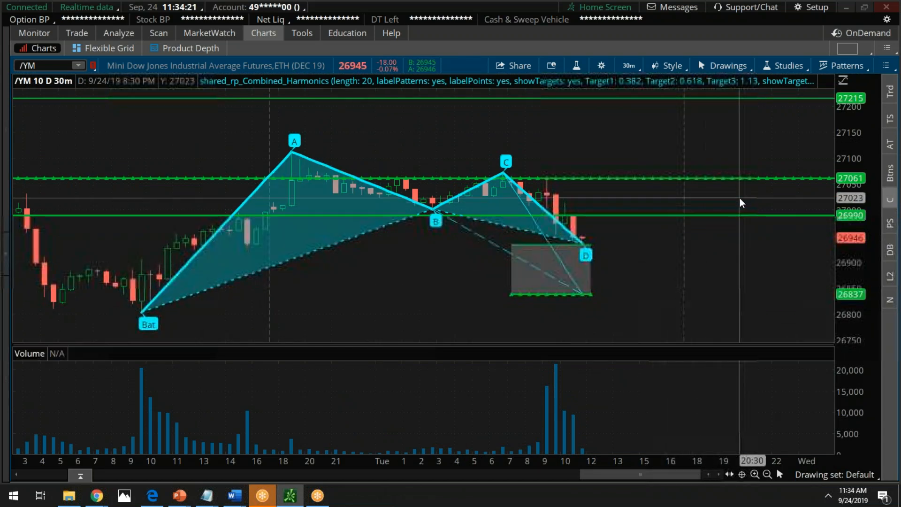
mouse_move(639, 311)
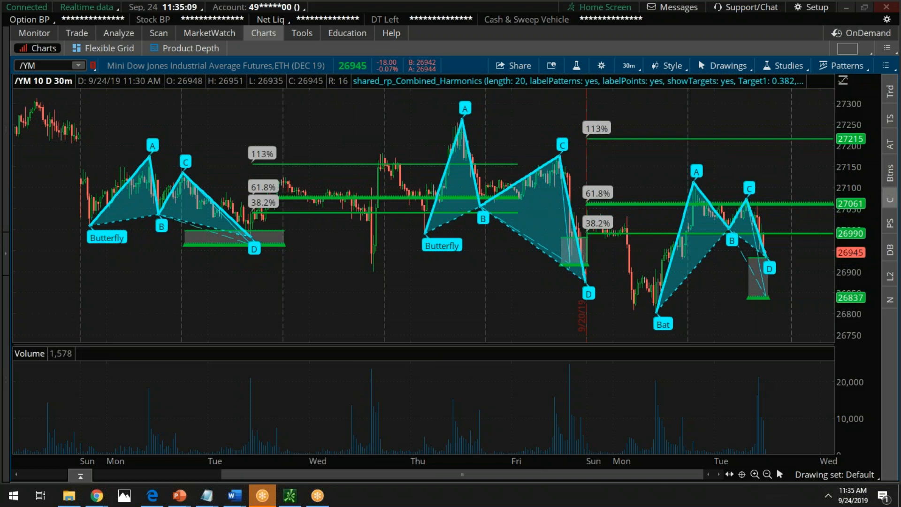
mouse_move(466, 311)
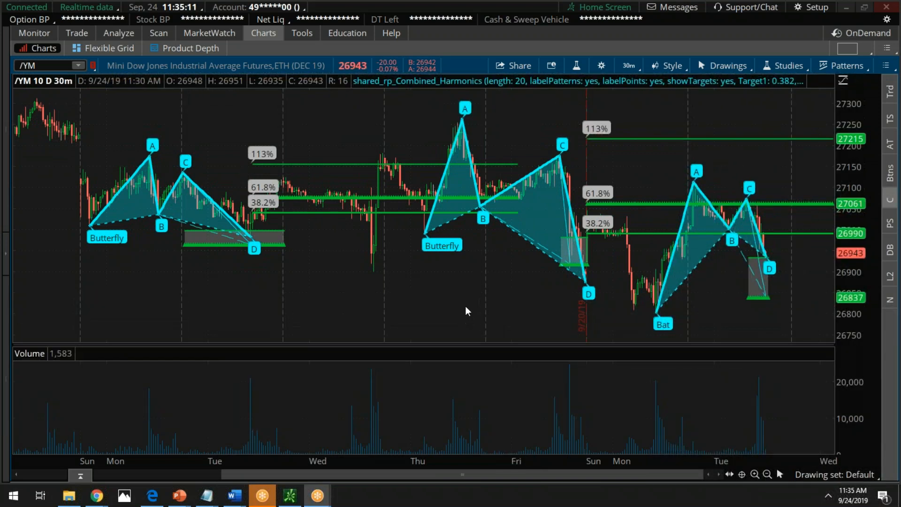